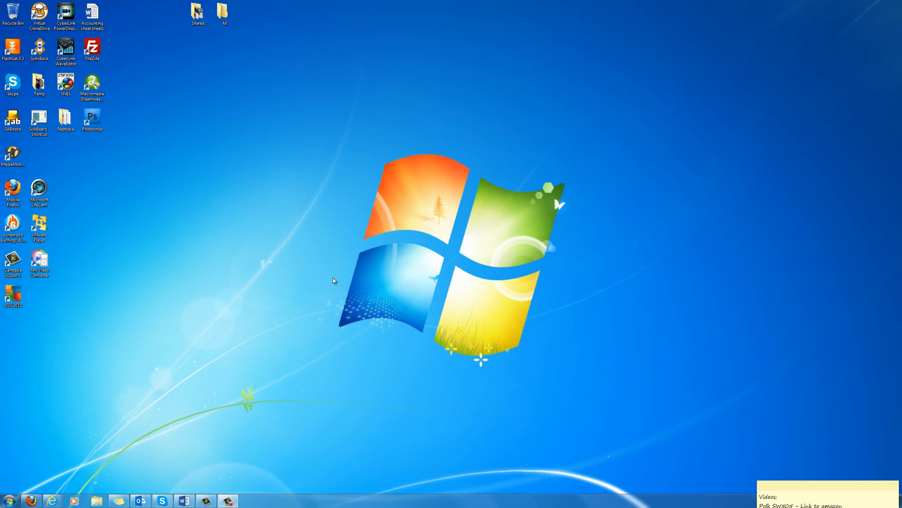
{"action": "mouse_move", "coordinate": [345, 225]}
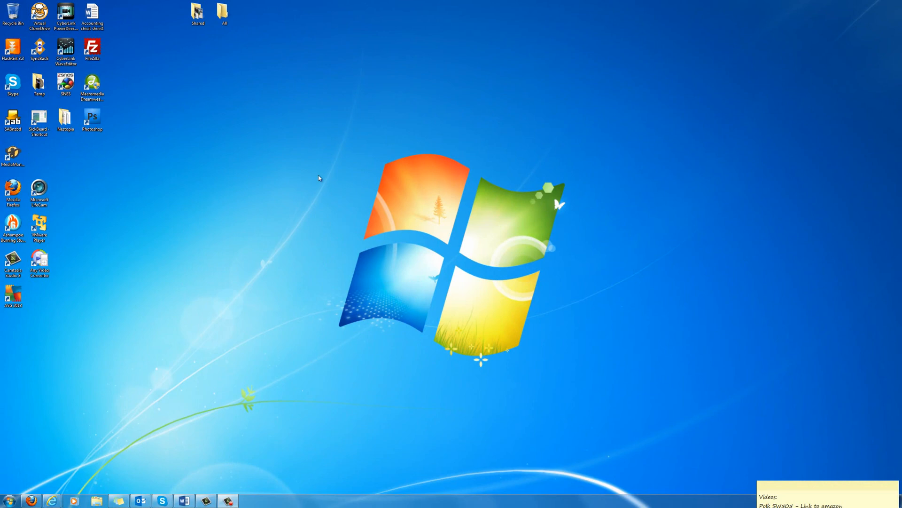
{"action": "mouse_move", "coordinate": [319, 185]}
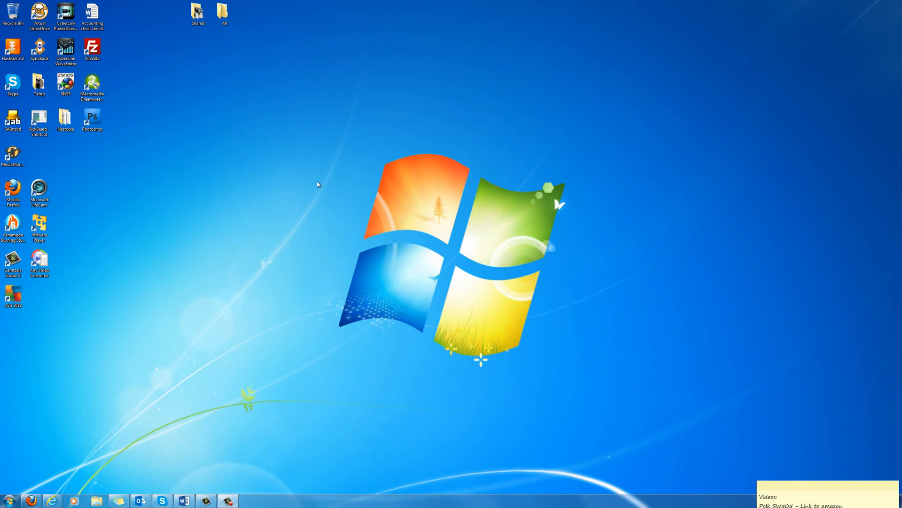
{"action": "mouse_move", "coordinate": [311, 187]}
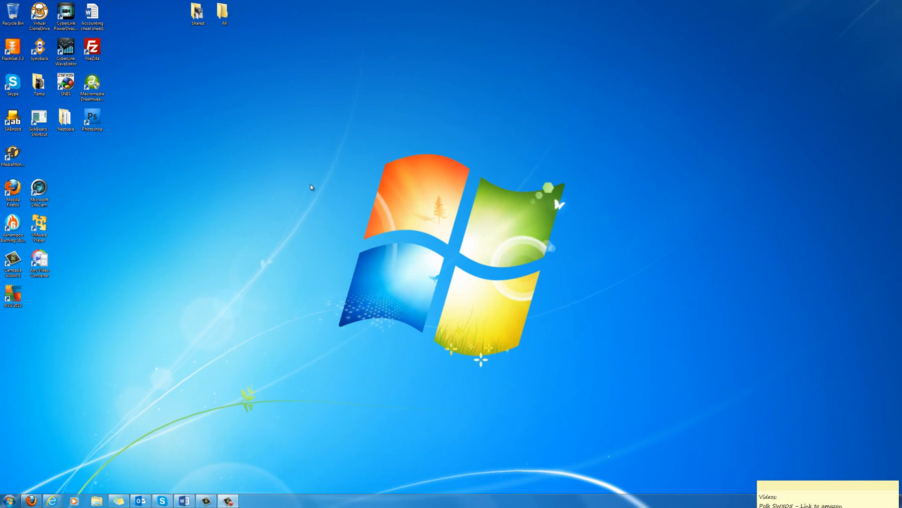
{"action": "mouse_move", "coordinate": [298, 184]}
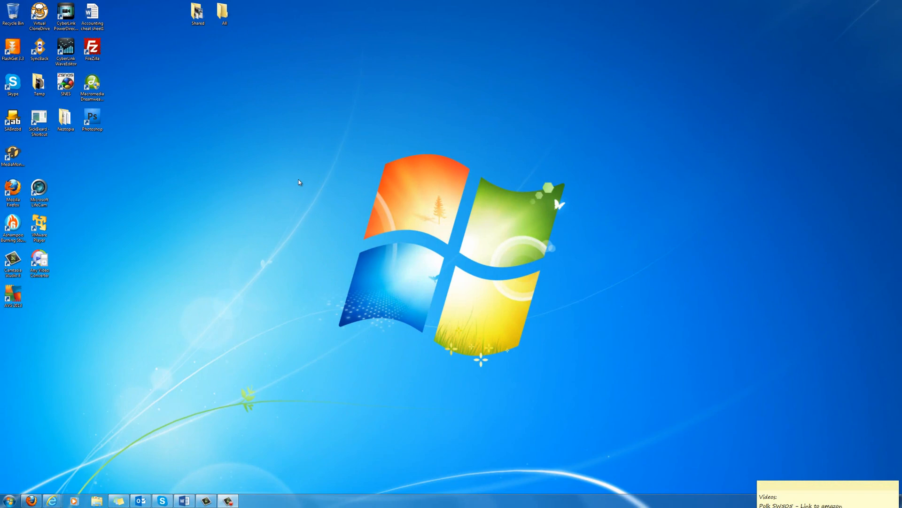
- Show the PC's basic system information via Computer > Properties from the Start menu
{"action": "left_click", "coordinate": [9, 499]}
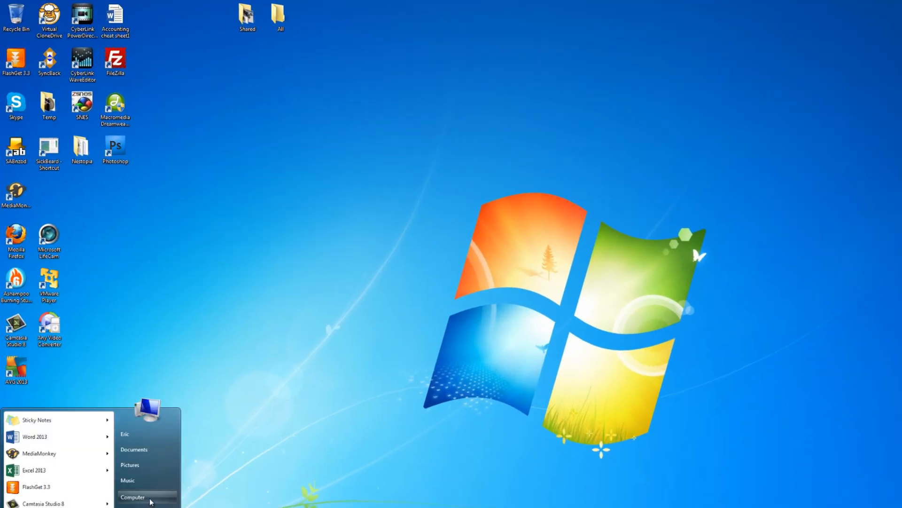
{"action": "mouse_move", "coordinate": [159, 499]}
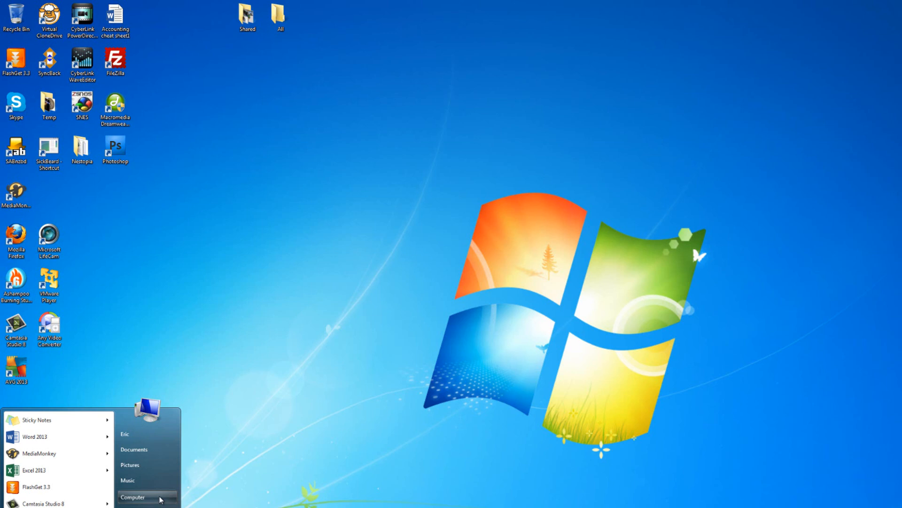
{"action": "mouse_move", "coordinate": [234, 452]}
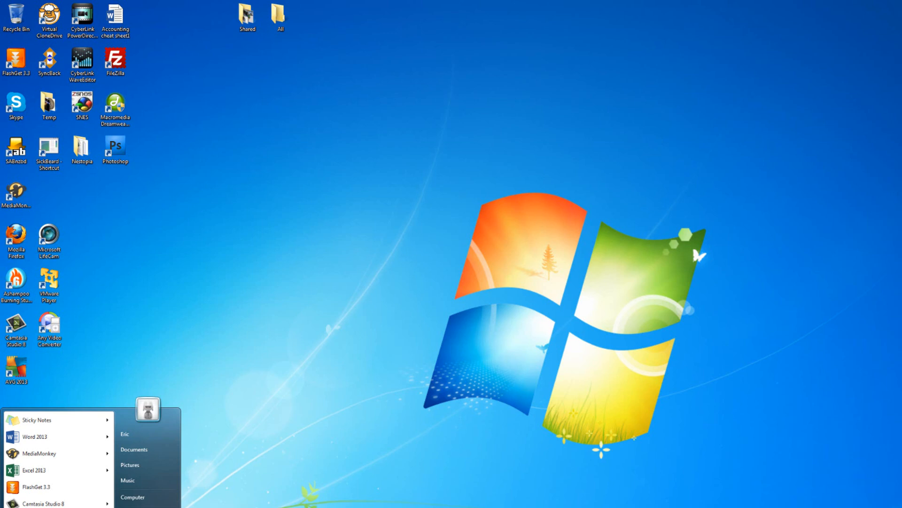
{"action": "mouse_move", "coordinate": [133, 496]}
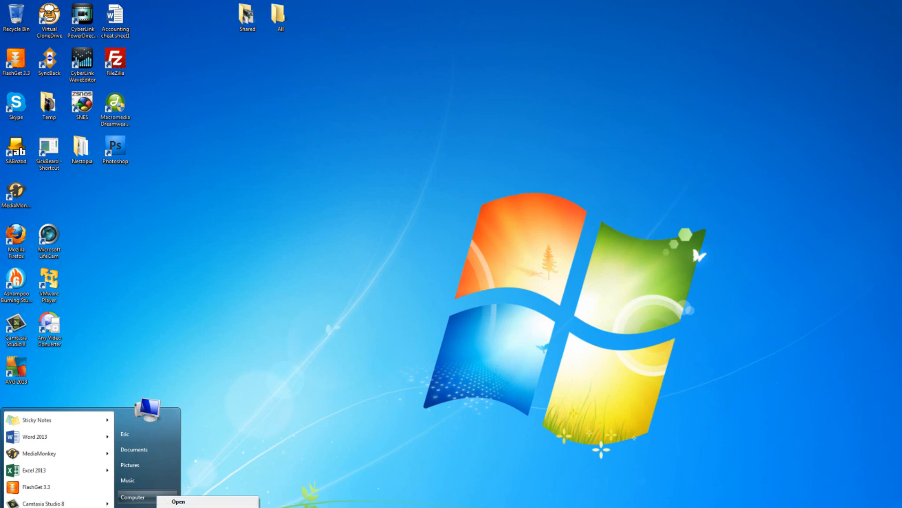
{"action": "left_click", "coordinate": [178, 501]}
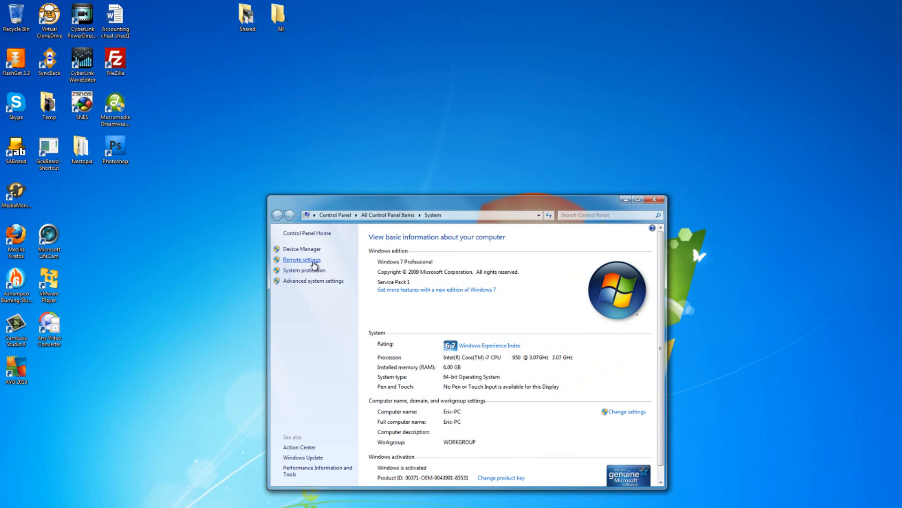
- Show the Remote tab of System Properties where Remote Desktop connections are allowed
{"action": "left_click", "coordinate": [301, 260]}
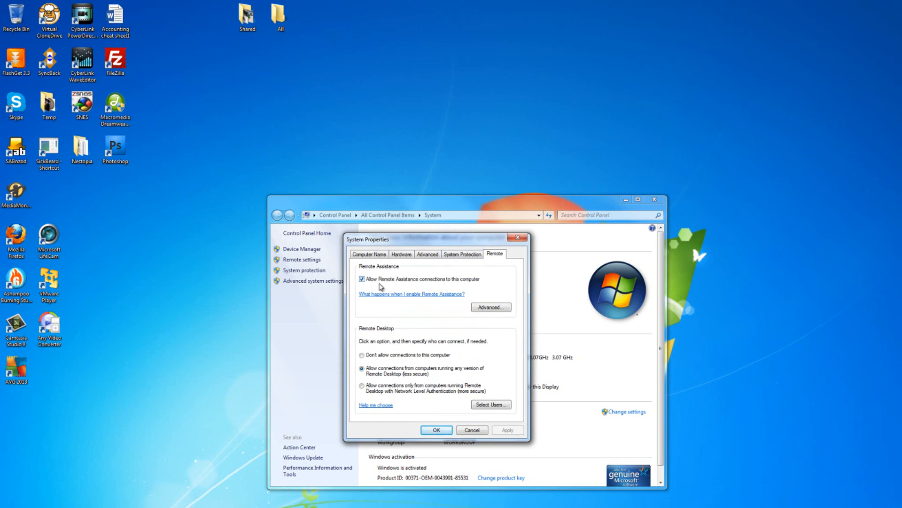
{"action": "mouse_move", "coordinate": [464, 288]}
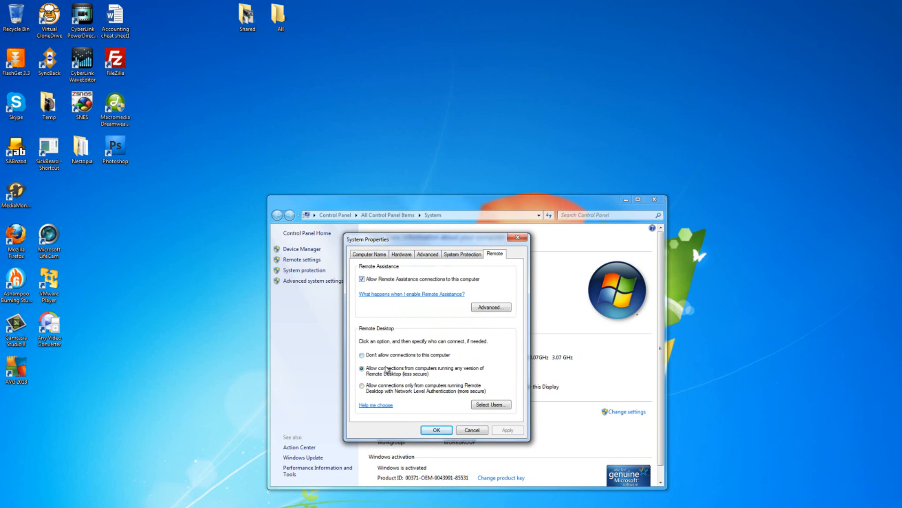
{"action": "mouse_move", "coordinate": [442, 376]}
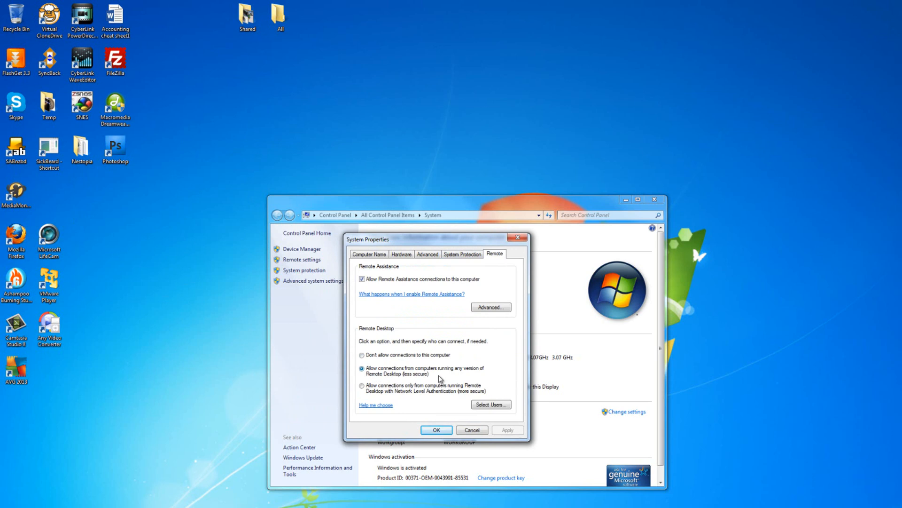
{"action": "mouse_move", "coordinate": [439, 379]}
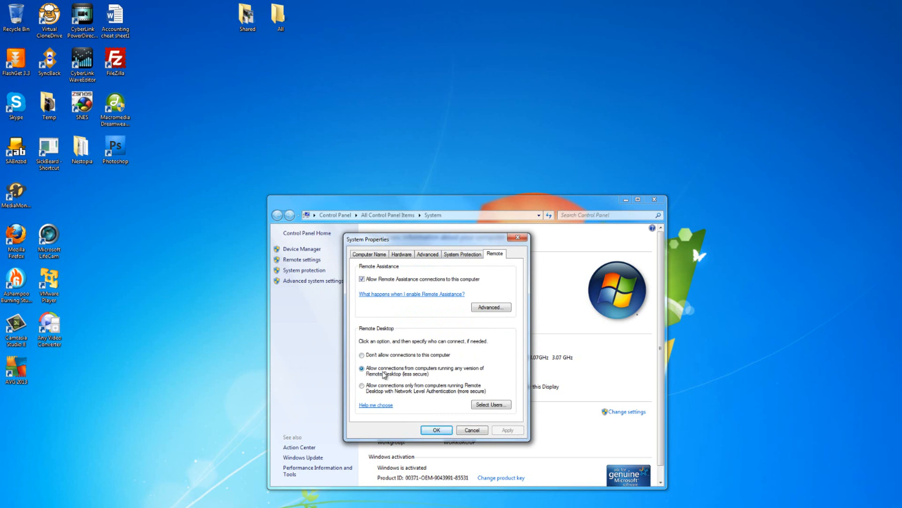
{"action": "mouse_move", "coordinate": [497, 409]}
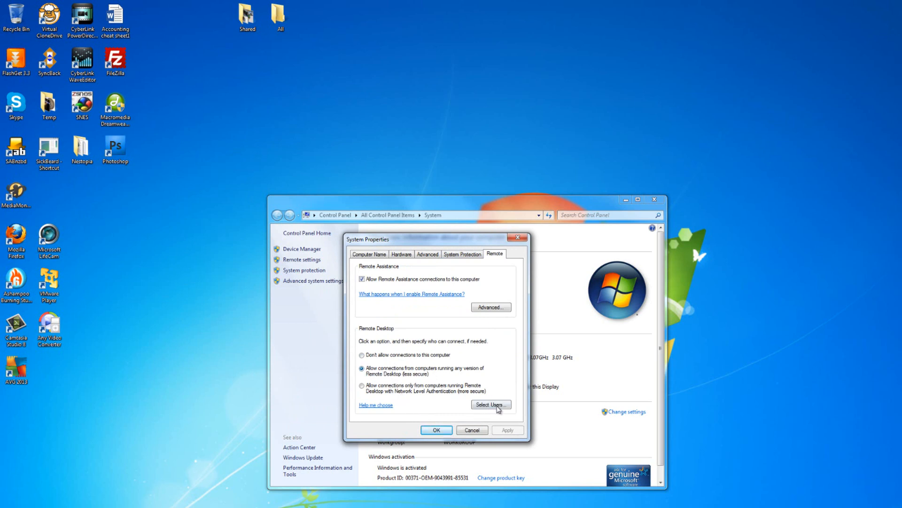
- List the allowed Remote Desktop users and select the account that already has access
{"action": "left_click", "coordinate": [490, 405]}
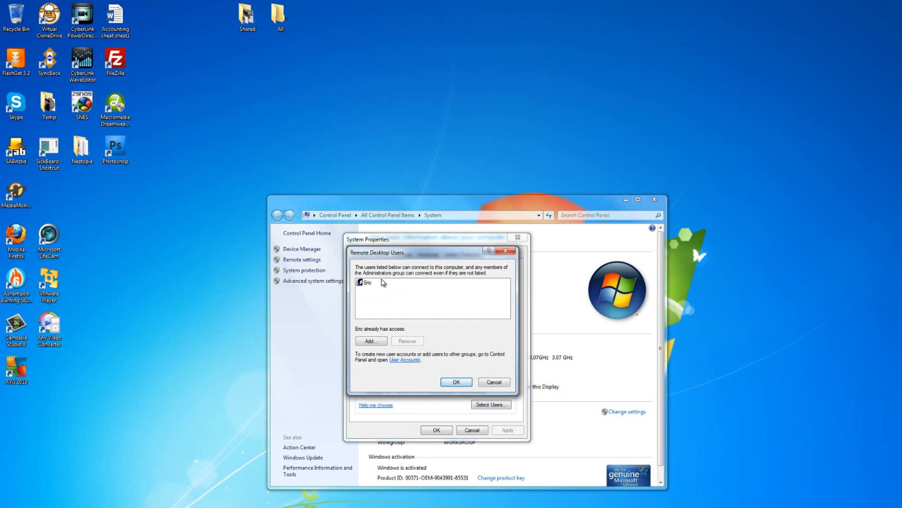
{"action": "left_click", "coordinate": [365, 283]}
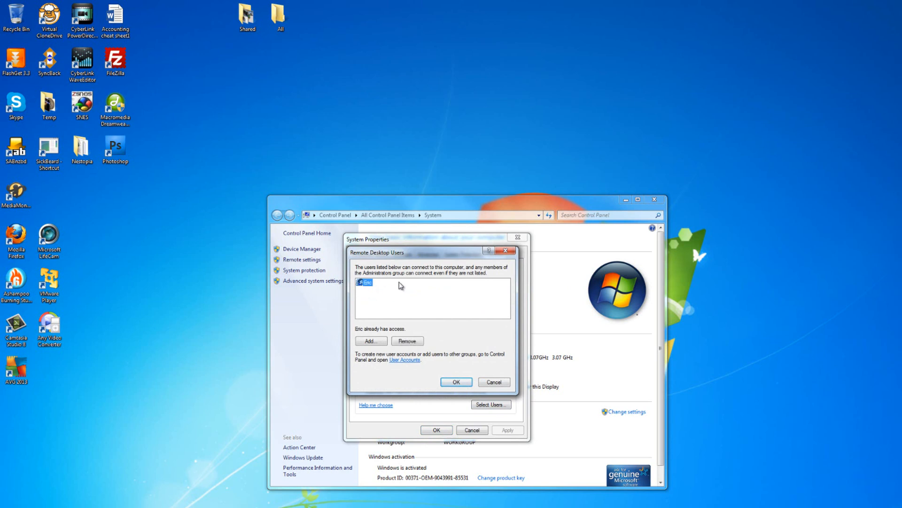
{"action": "mouse_move", "coordinate": [395, 283]}
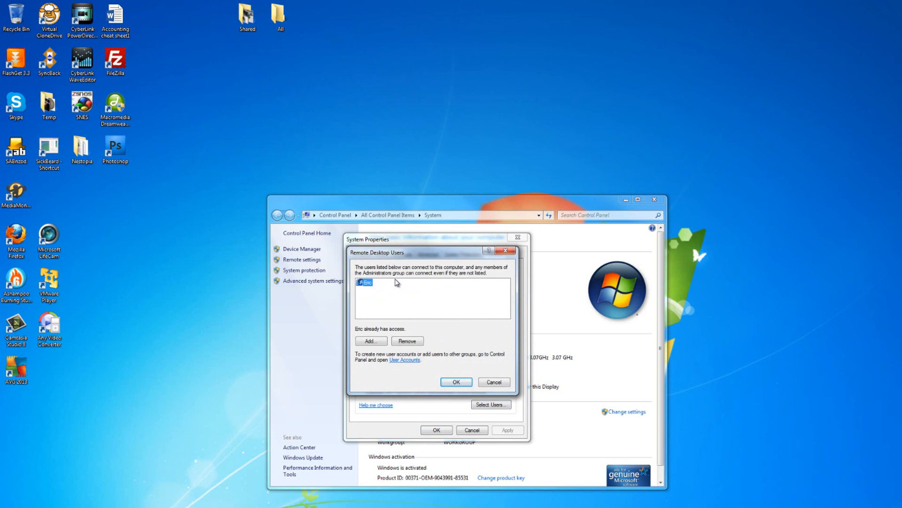
{"action": "mouse_move", "coordinate": [410, 281]}
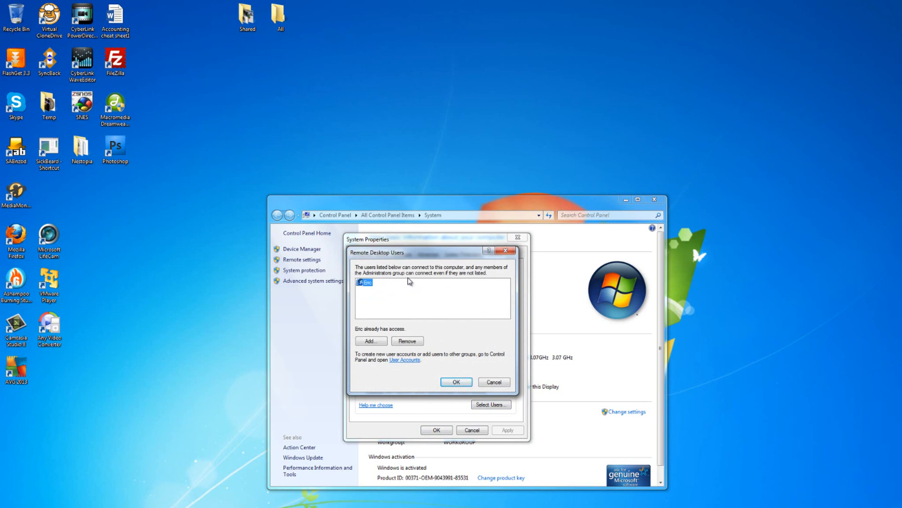
{"action": "mouse_move", "coordinate": [406, 283]}
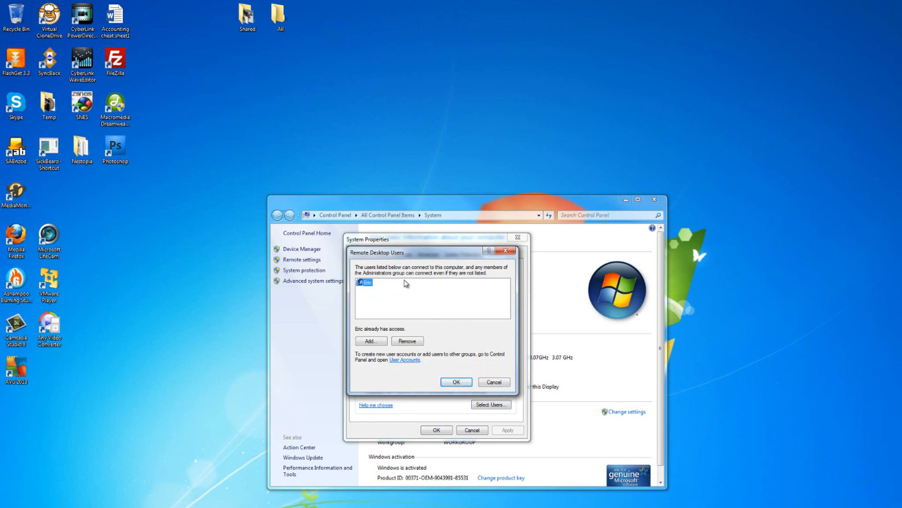
{"action": "mouse_move", "coordinate": [409, 283]}
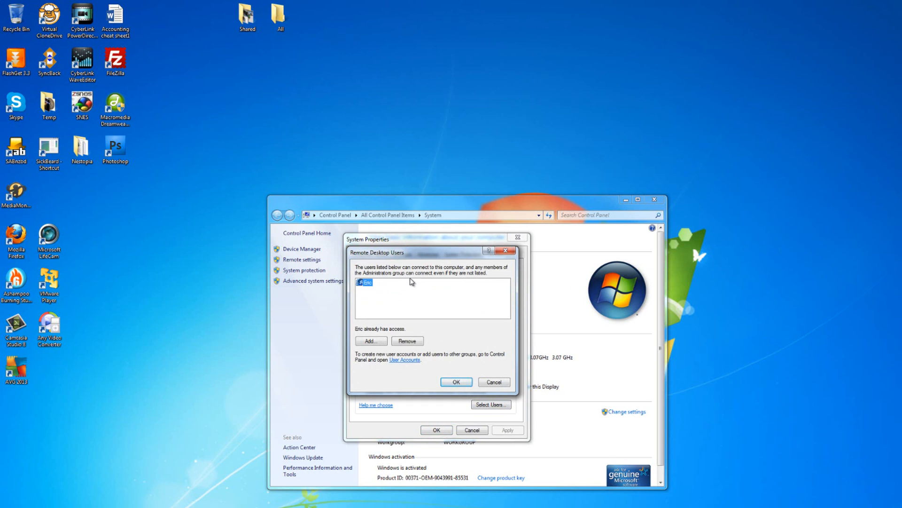
{"action": "mouse_move", "coordinate": [414, 283]}
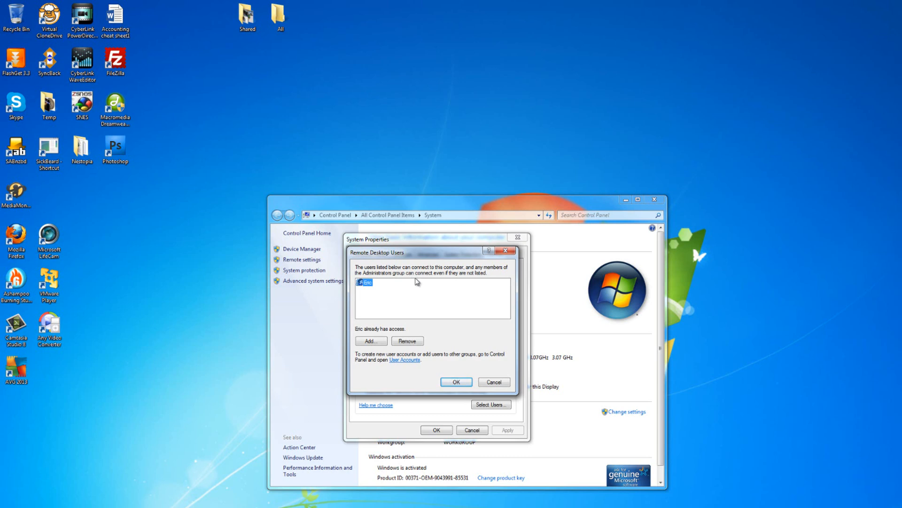
{"action": "mouse_move", "coordinate": [451, 326]}
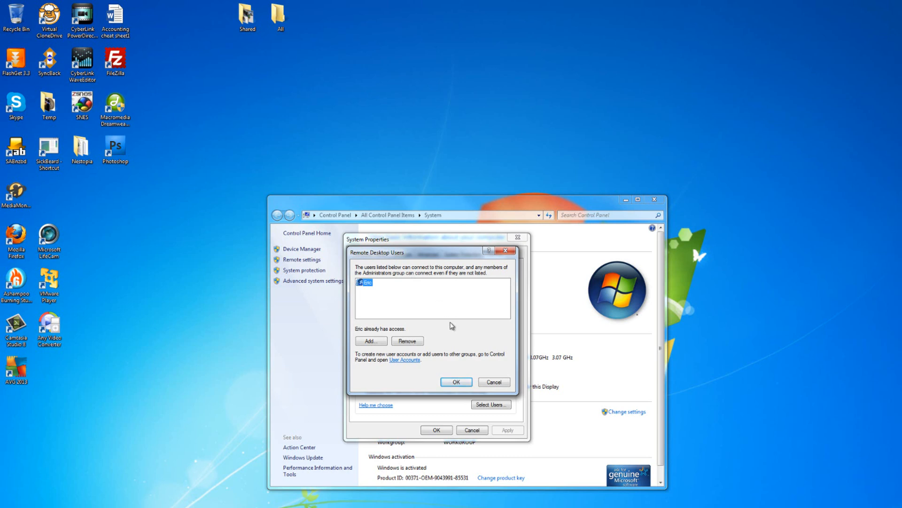
{"action": "mouse_move", "coordinate": [456, 381]}
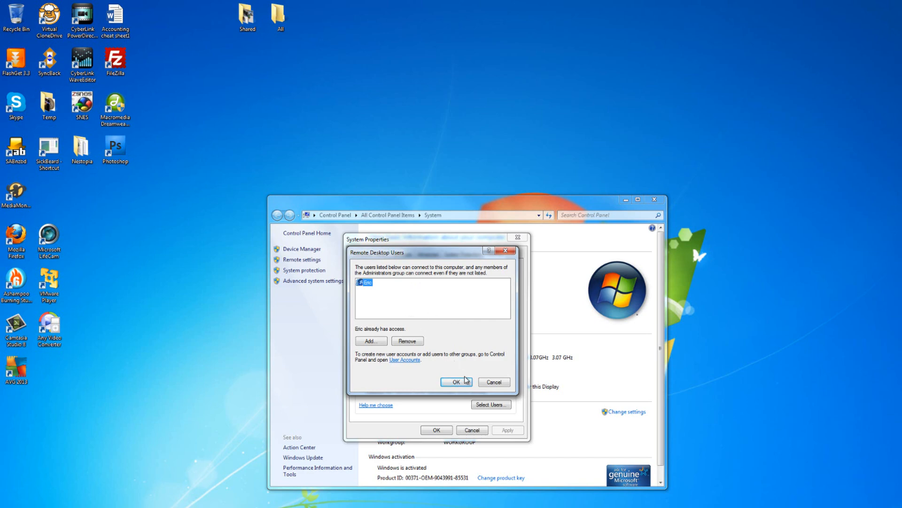
- Confirm the Remote Desktop users and remote settings with OK, returning to the desktop
{"action": "left_click", "coordinate": [454, 381]}
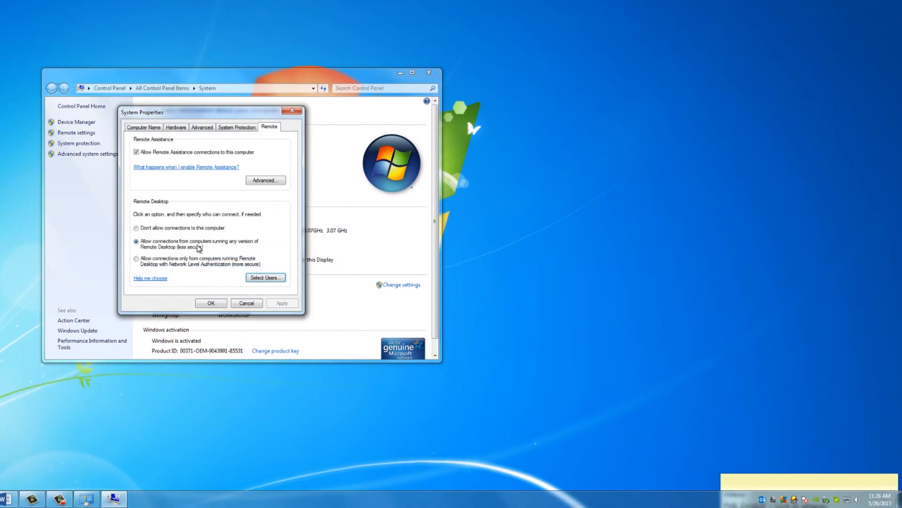
{"action": "mouse_move", "coordinate": [181, 137]}
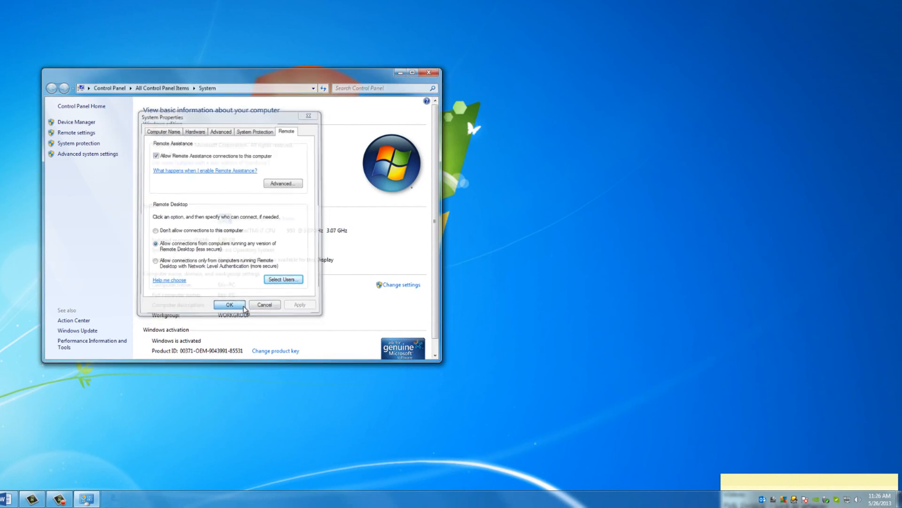
{"action": "left_click", "coordinate": [229, 305]}
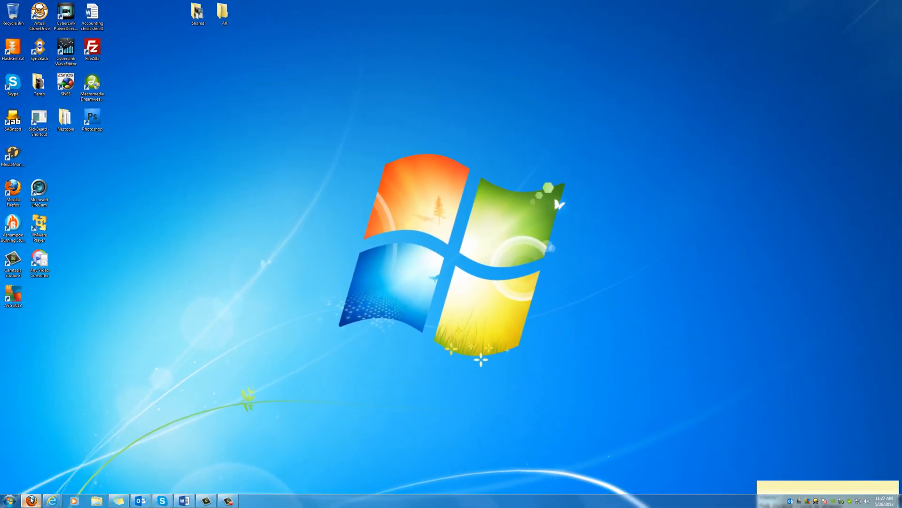
- Bring up the router's port forwarding rules in Firefox, including 3389 to 192.168.0.101
{"action": "left_click", "coordinate": [56, 499]}
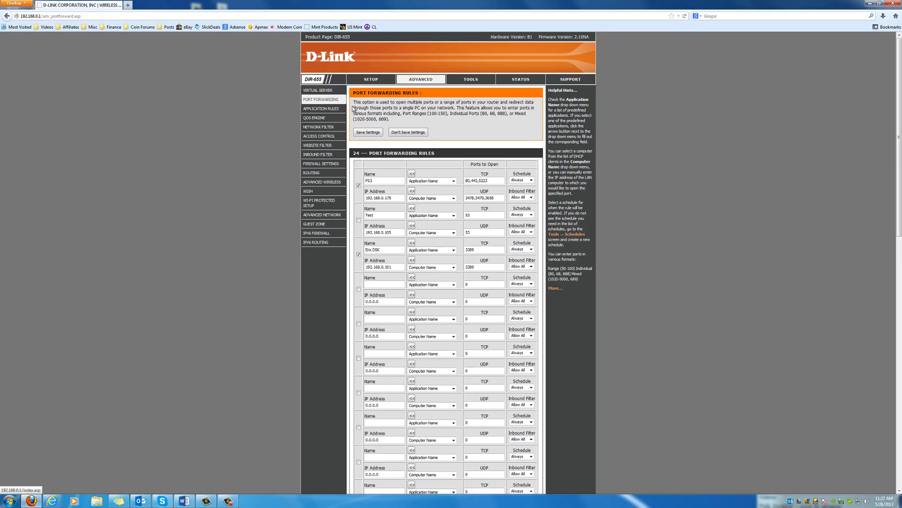
{"action": "mouse_move", "coordinate": [54, 345]}
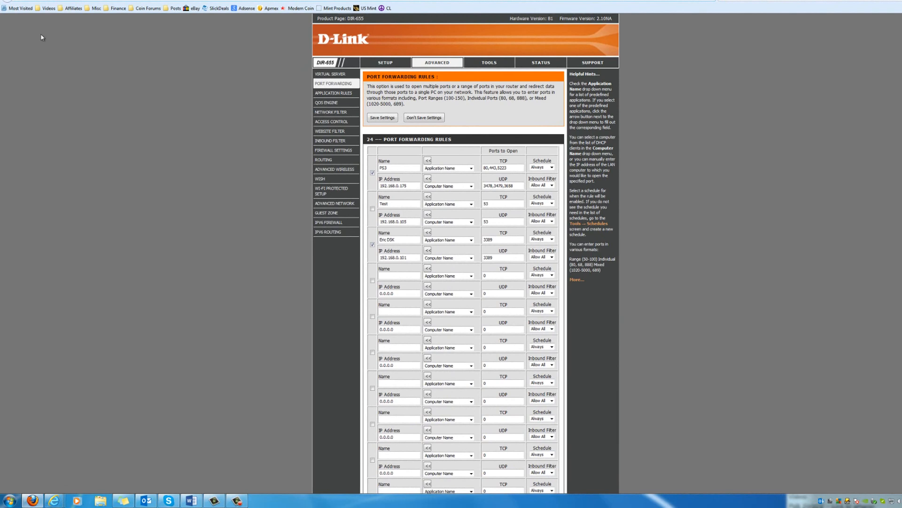
{"action": "mouse_move", "coordinate": [52, 251]}
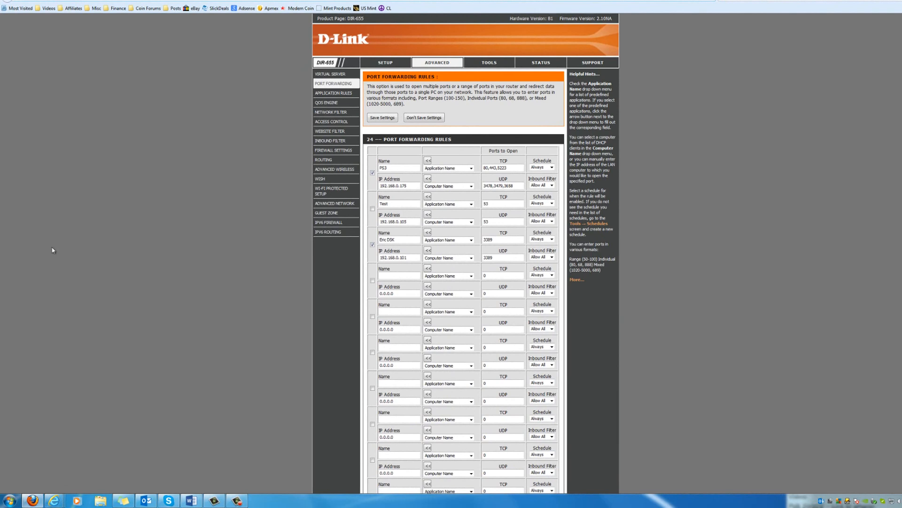
{"action": "left_click", "coordinate": [8, 499]}
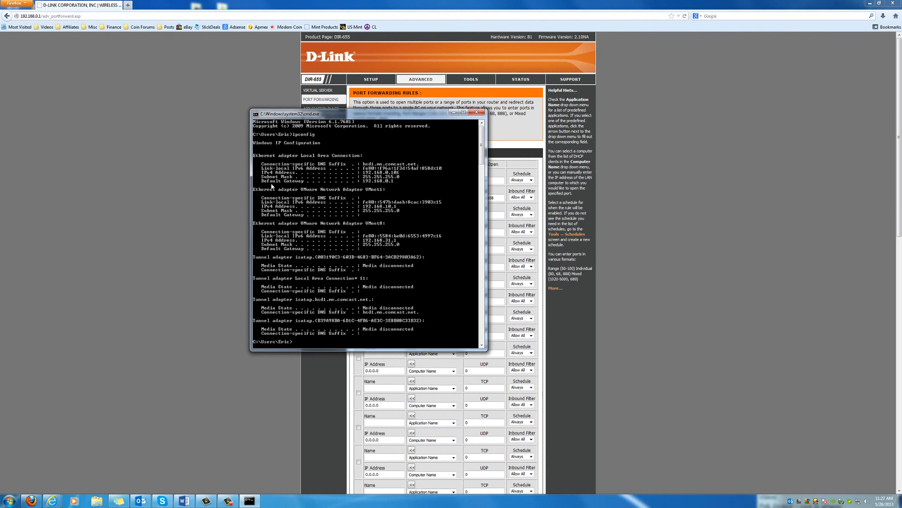
{"action": "mouse_move", "coordinate": [330, 164]}
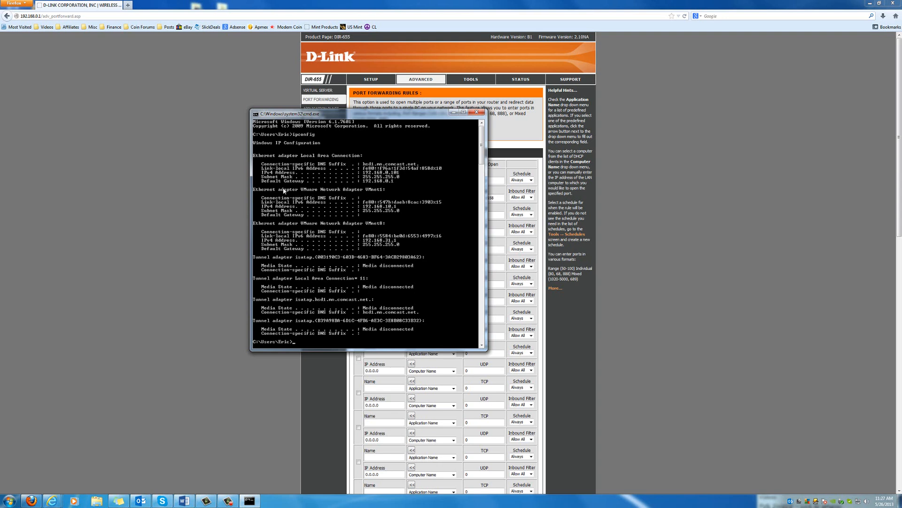
{"action": "mouse_move", "coordinate": [396, 185]}
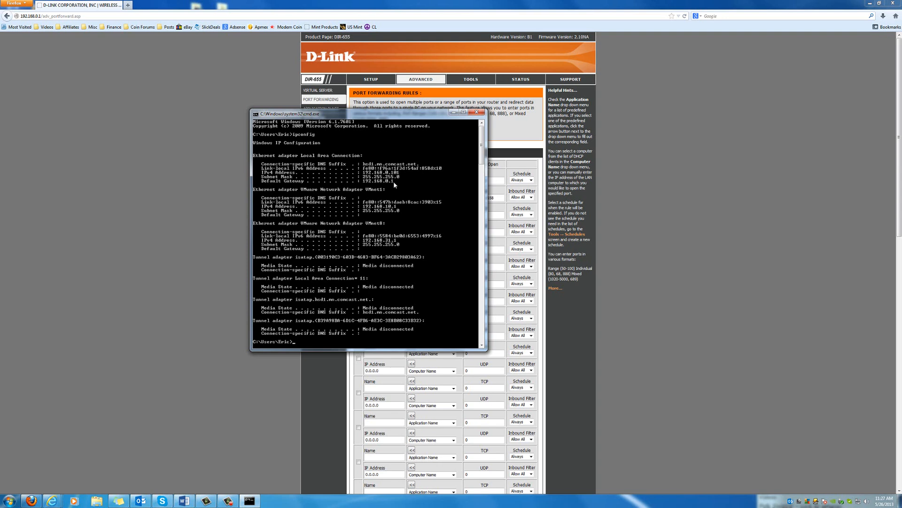
{"action": "mouse_move", "coordinate": [379, 187]}
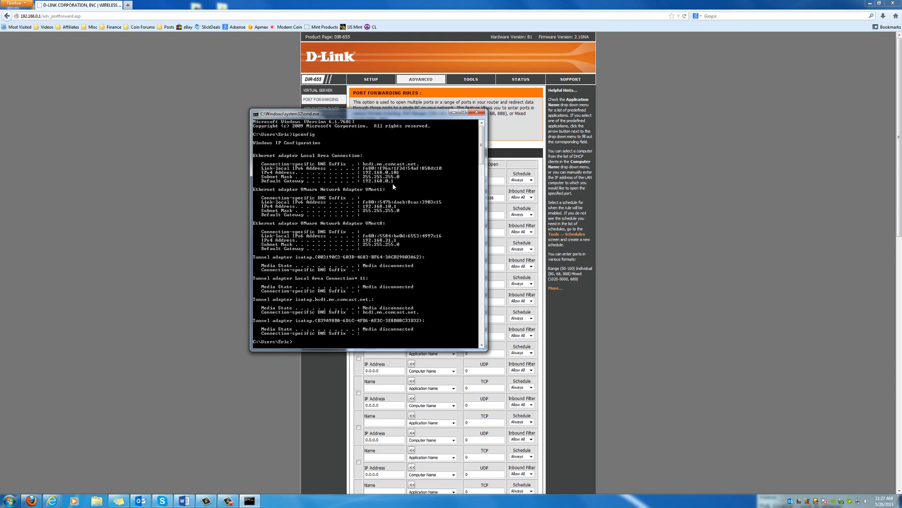
{"action": "mouse_move", "coordinate": [394, 184]}
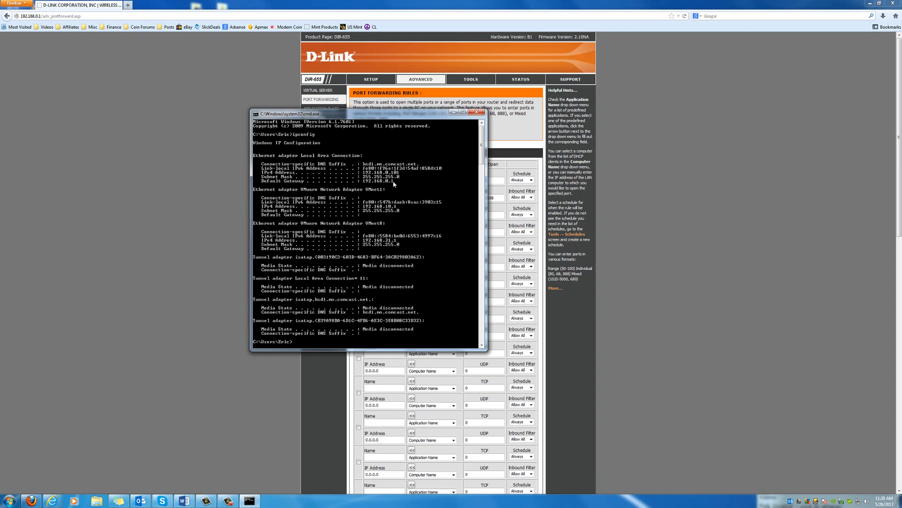
{"action": "mouse_move", "coordinate": [396, 182]}
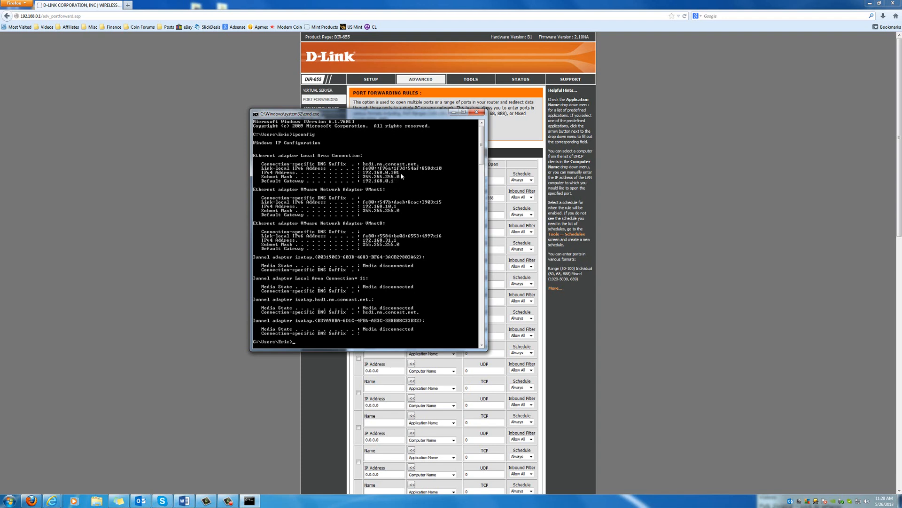
{"action": "mouse_move", "coordinate": [403, 176]}
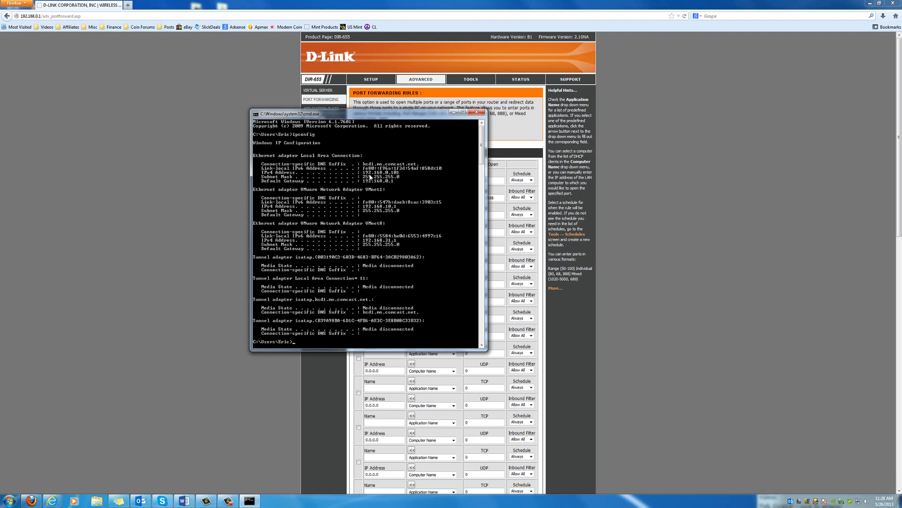
{"action": "mouse_move", "coordinate": [404, 175]}
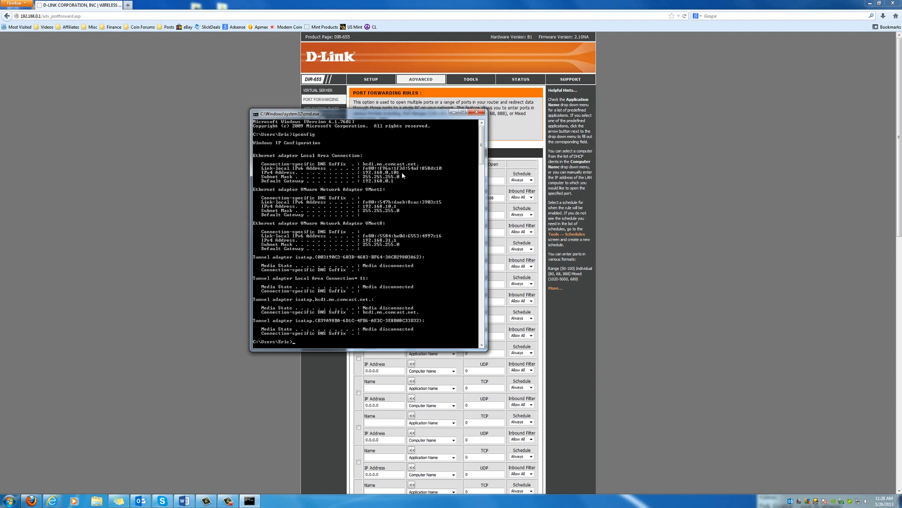
{"action": "mouse_move", "coordinate": [401, 178]}
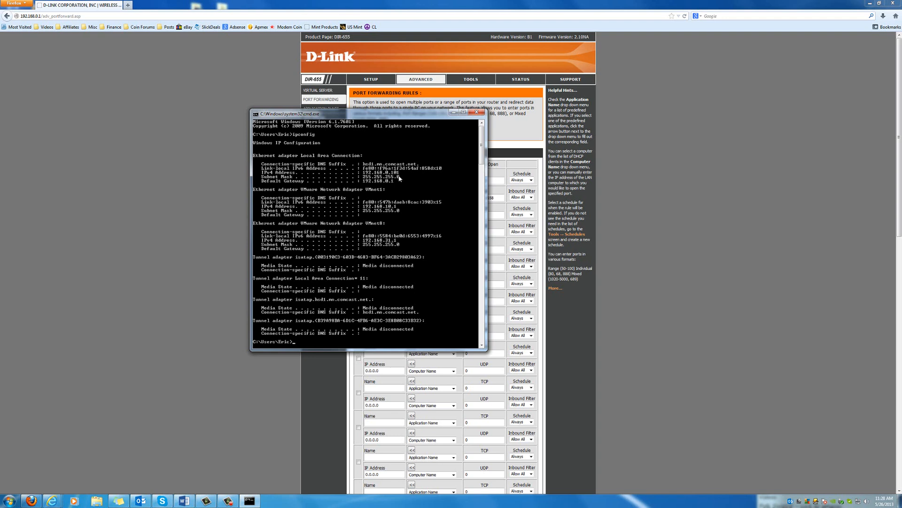
{"action": "mouse_move", "coordinate": [404, 178]}
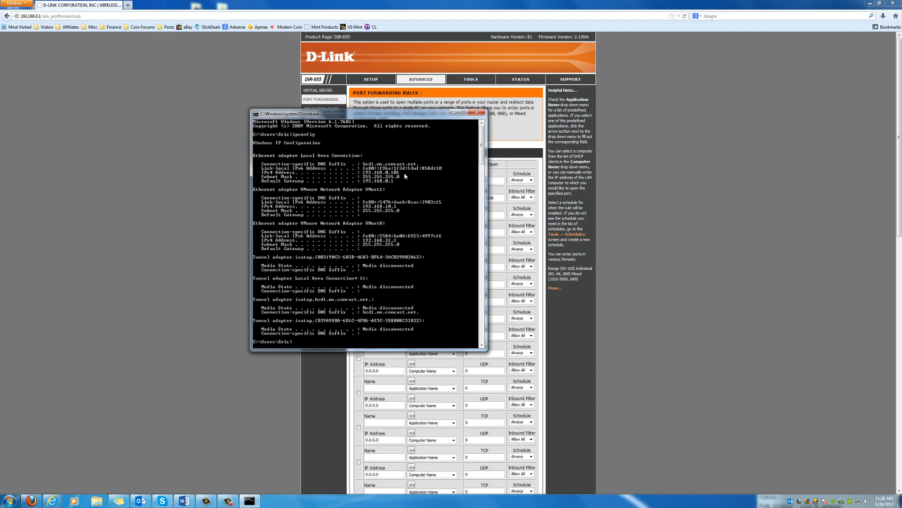
{"action": "mouse_move", "coordinate": [405, 176]}
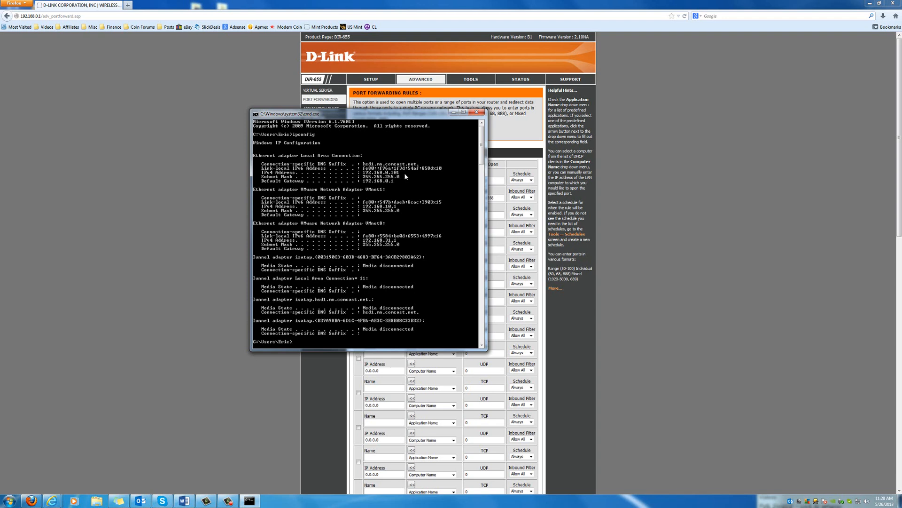
{"action": "mouse_move", "coordinate": [381, 187]}
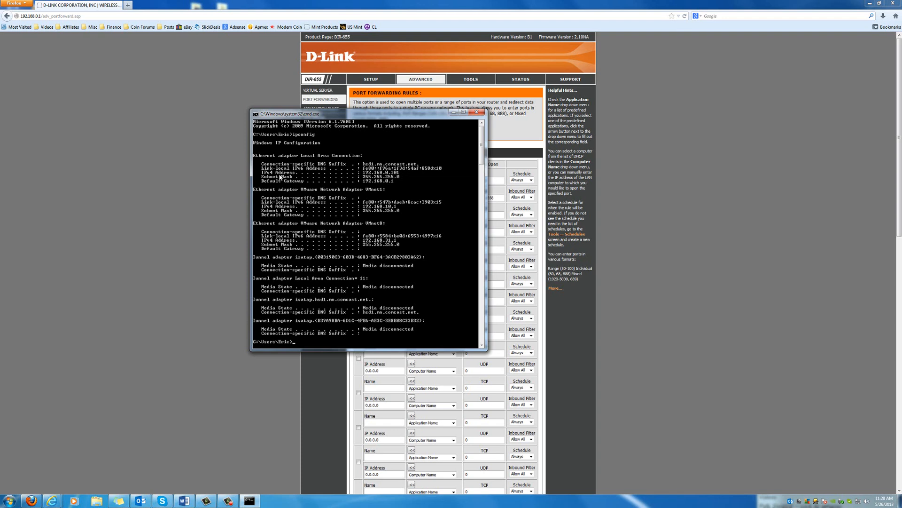
{"action": "mouse_move", "coordinate": [383, 185]}
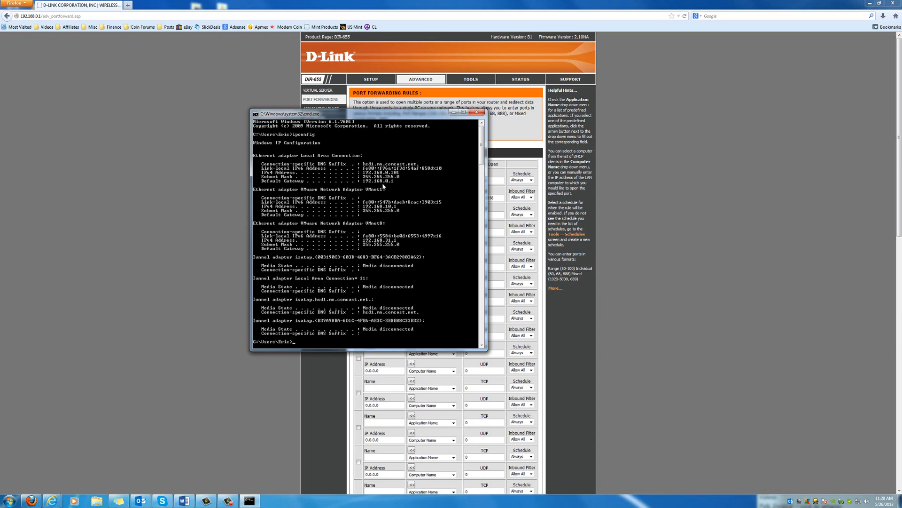
{"action": "mouse_move", "coordinate": [397, 186]}
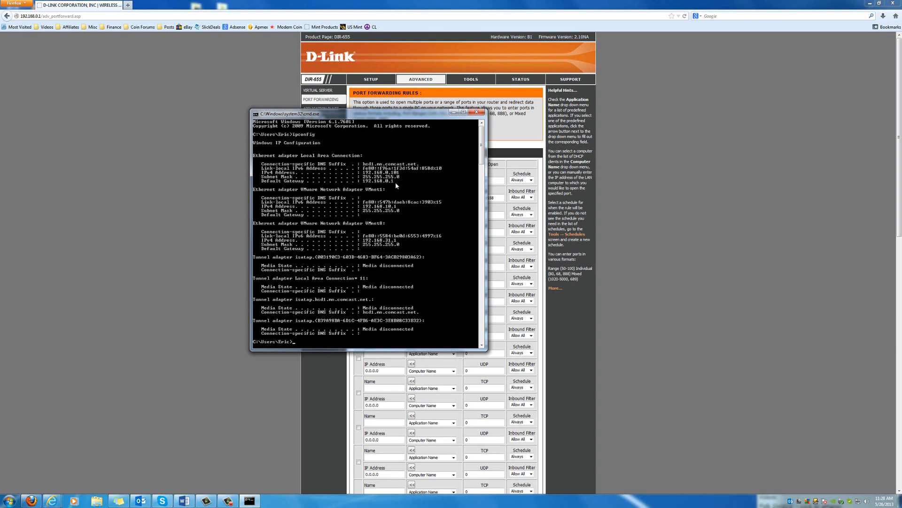
{"action": "mouse_move", "coordinate": [458, 150]}
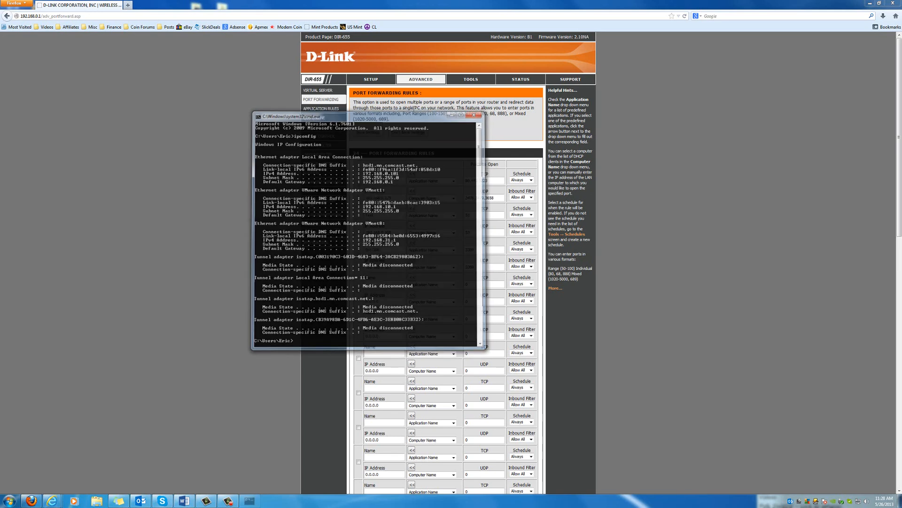
- Log in to the DIR-655 admin at 192.168.0.1 and dismiss the colour scheme prompt
{"action": "left_click", "coordinate": [478, 116]}
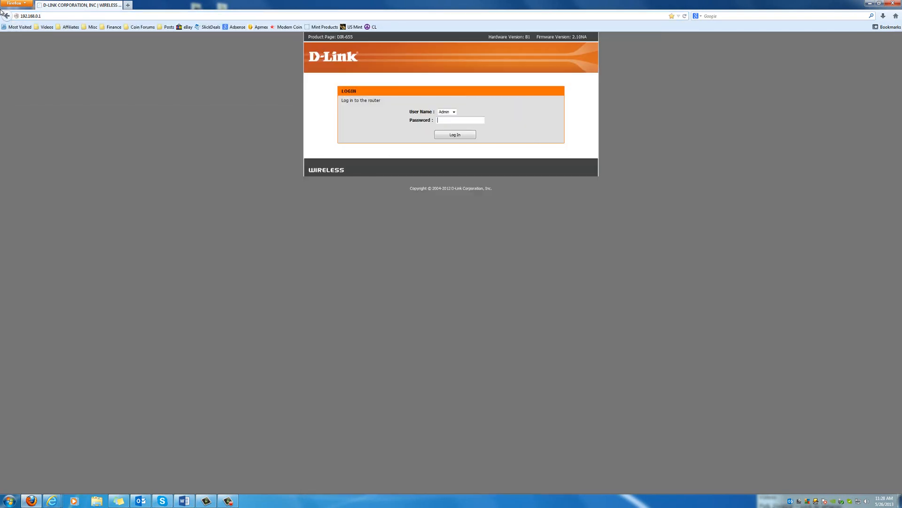
{"action": "mouse_move", "coordinate": [455, 296]}
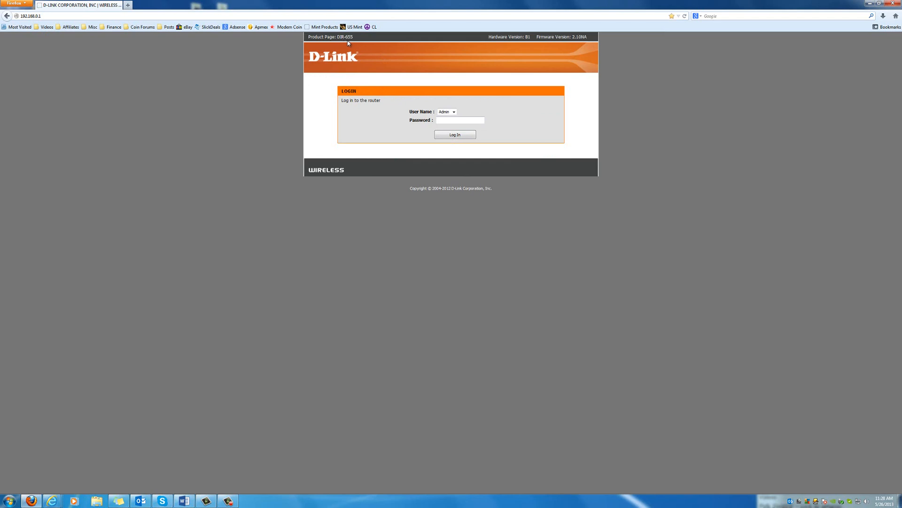
{"action": "left_click", "coordinate": [454, 134]}
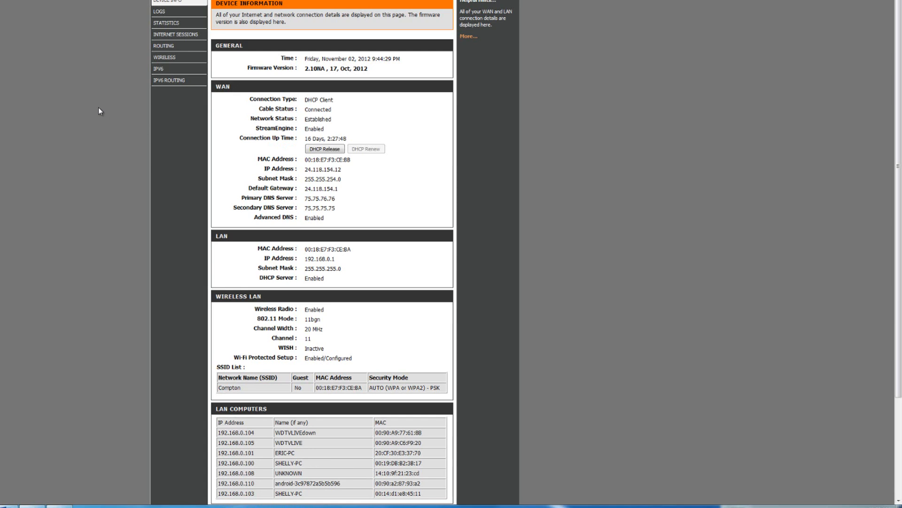
{"action": "mouse_move", "coordinate": [102, 107]}
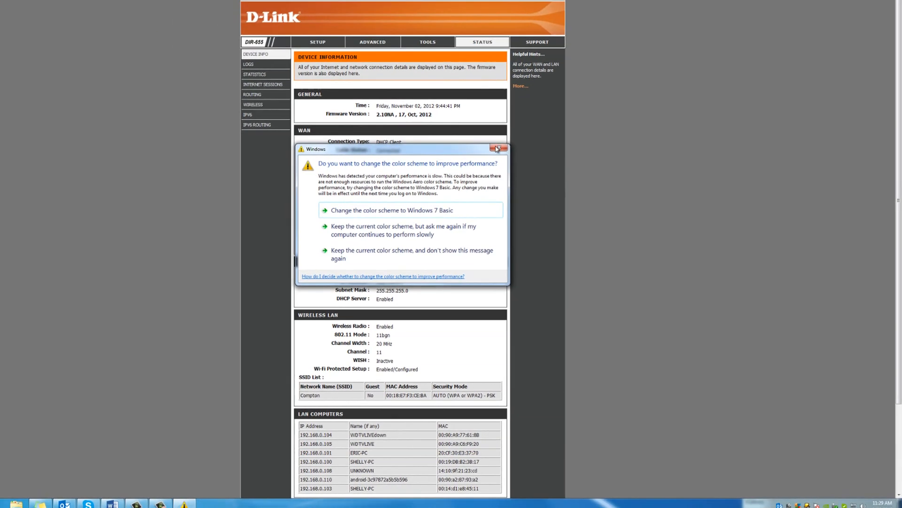
{"action": "left_click", "coordinate": [497, 149]}
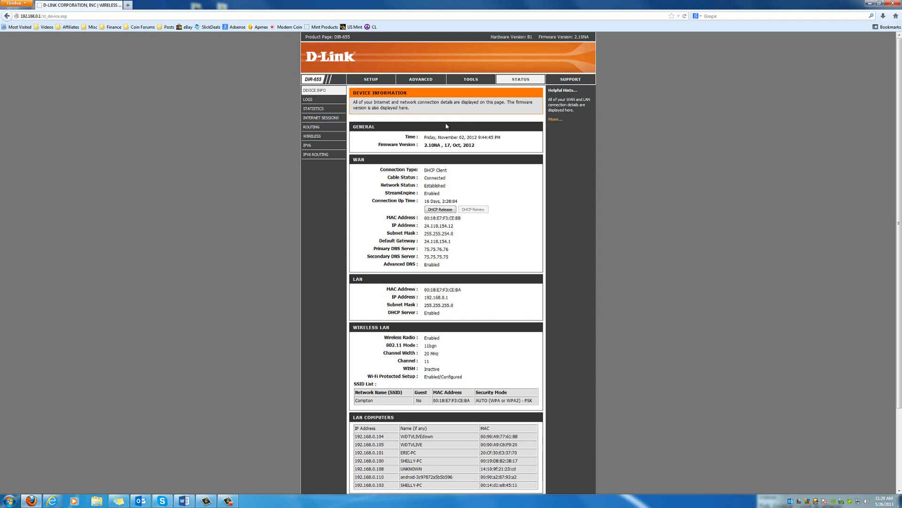
{"action": "mouse_move", "coordinate": [431, 119]}
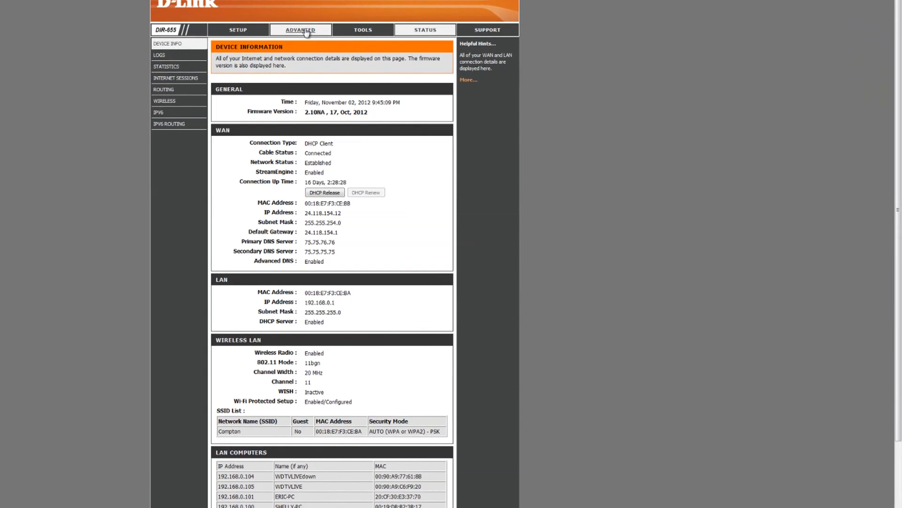
{"action": "left_click", "coordinate": [300, 29]}
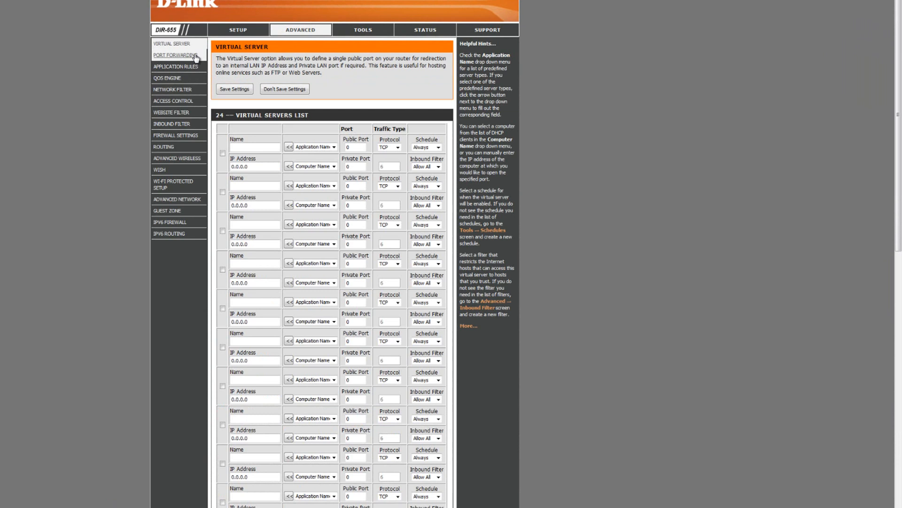
{"action": "left_click", "coordinate": [176, 55]}
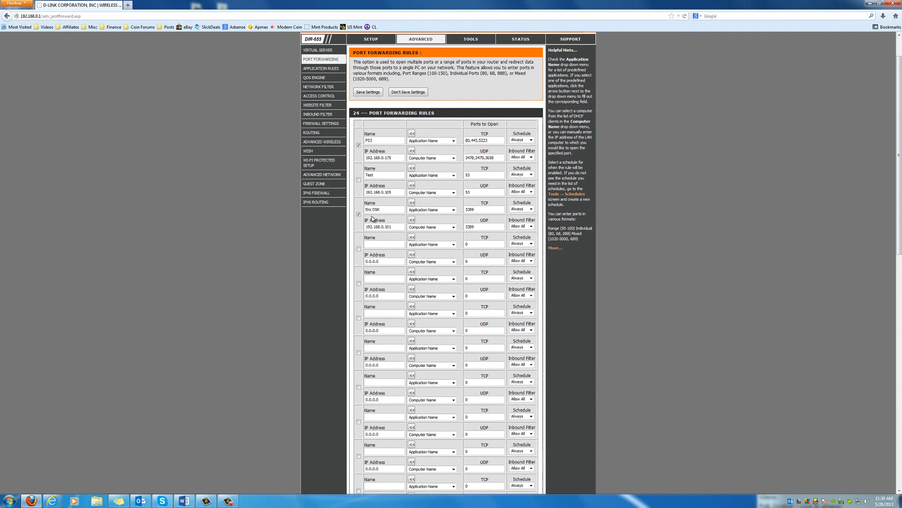
{"action": "triple_click", "coordinate": [369, 203]}
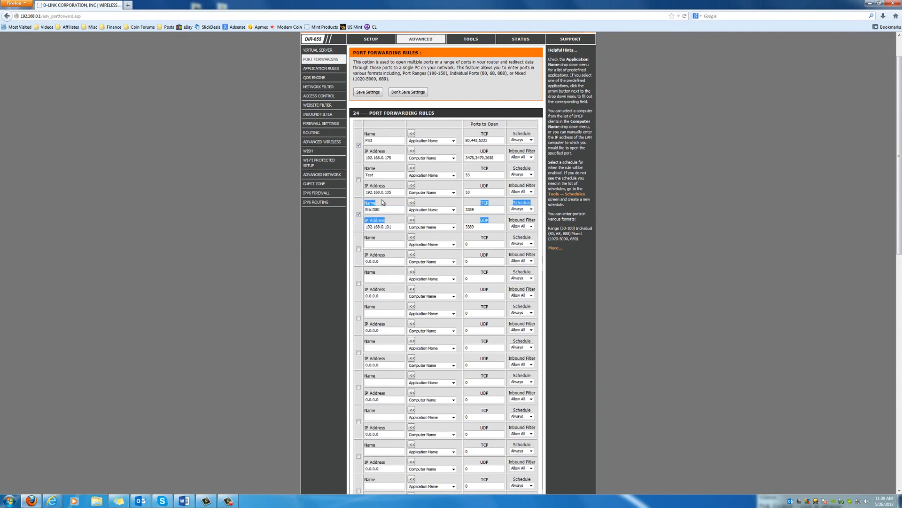
{"action": "left_click", "coordinate": [383, 209]}
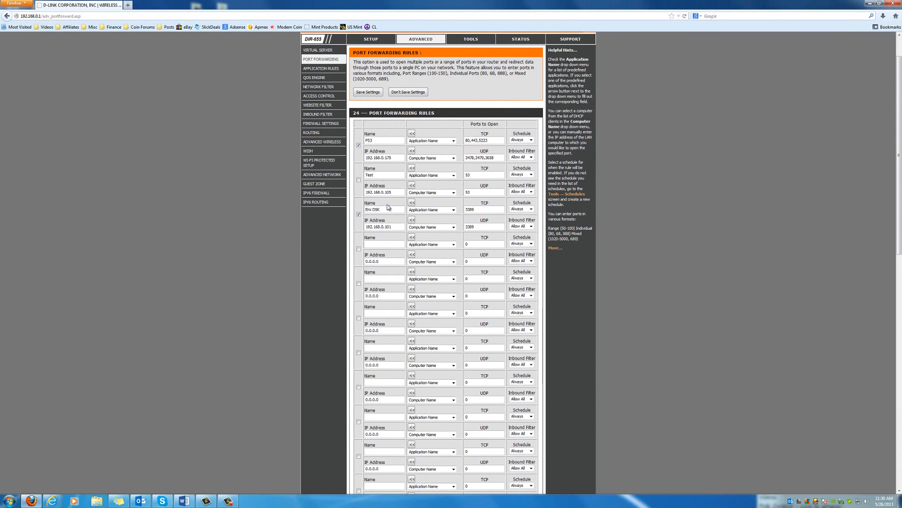
{"action": "mouse_move", "coordinate": [390, 205]}
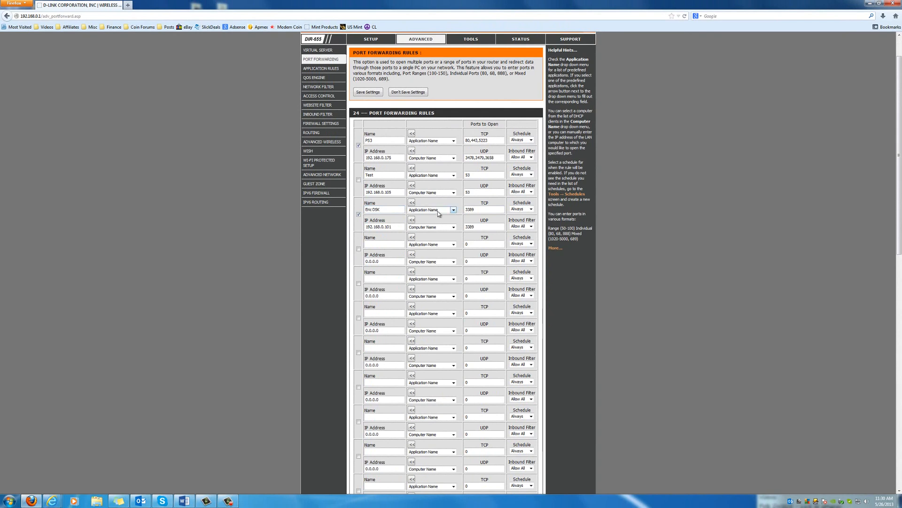
{"action": "mouse_move", "coordinate": [406, 234]}
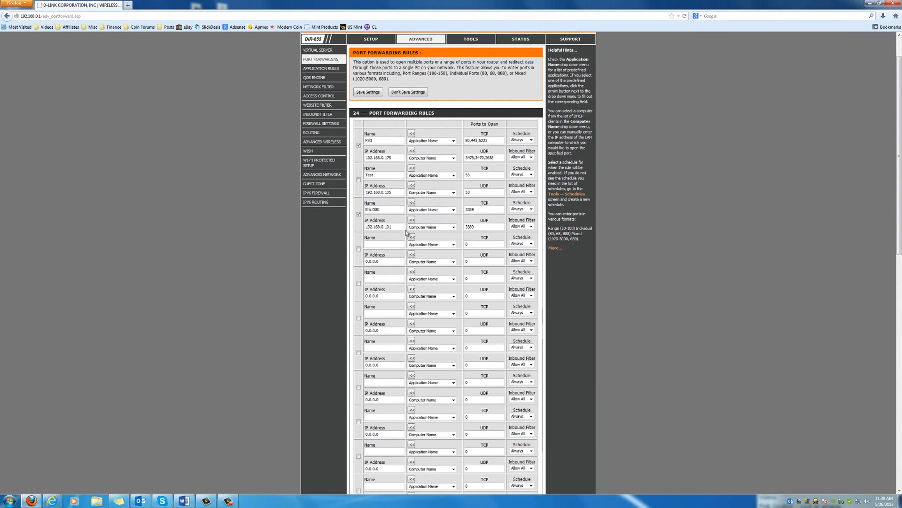
{"action": "triple_click", "coordinate": [380, 226]}
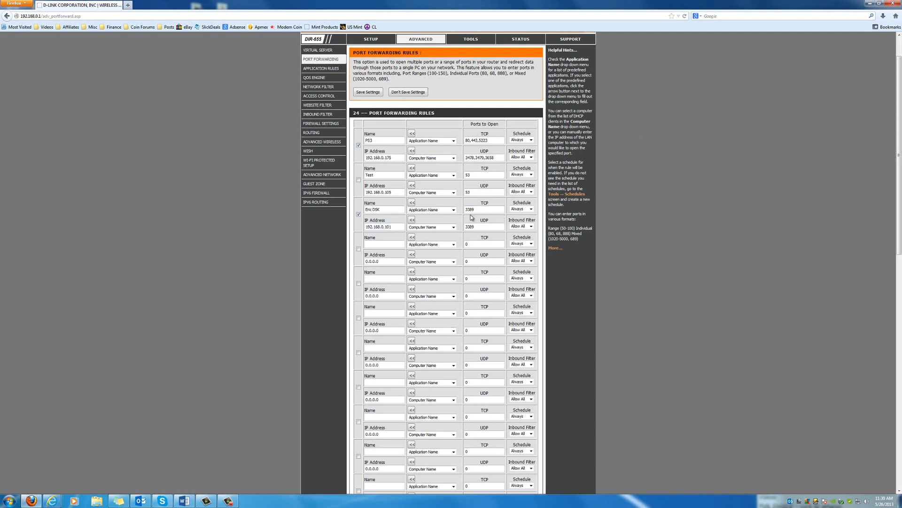
{"action": "mouse_move", "coordinate": [434, 222]}
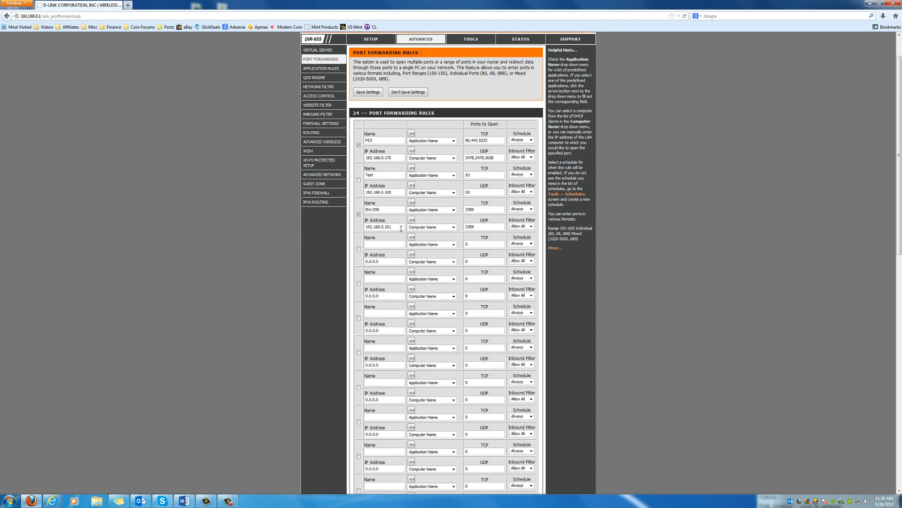
{"action": "left_click", "coordinate": [358, 217]}
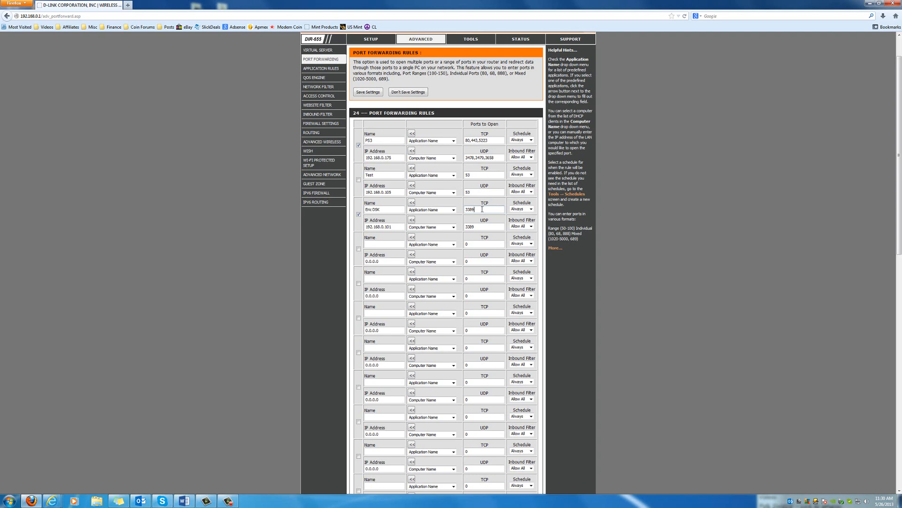
{"action": "mouse_move", "coordinate": [482, 210]}
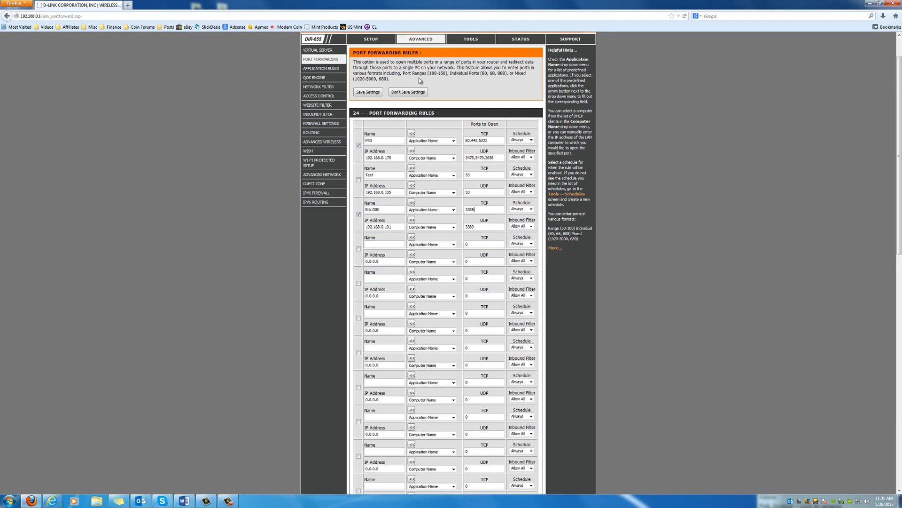
{"action": "scroll", "scroll_direction": "down", "scroll_amount": 3}
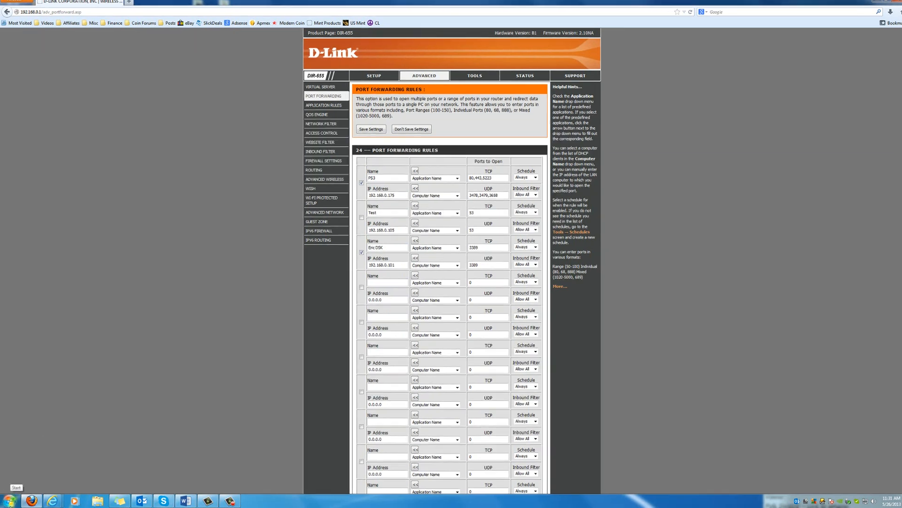
- Launch Remote Desktop Connection from Accessories and position its window
{"action": "left_click", "coordinate": [11, 497]}
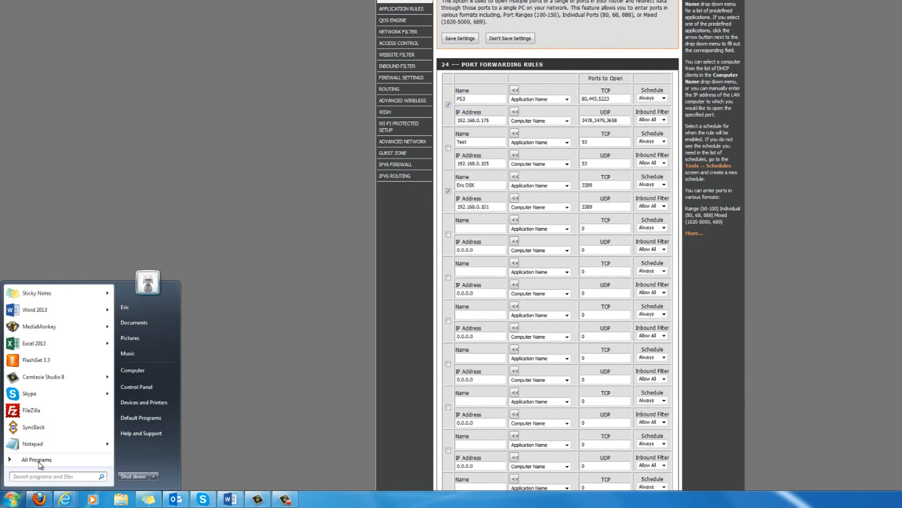
{"action": "left_click", "coordinate": [35, 460]}
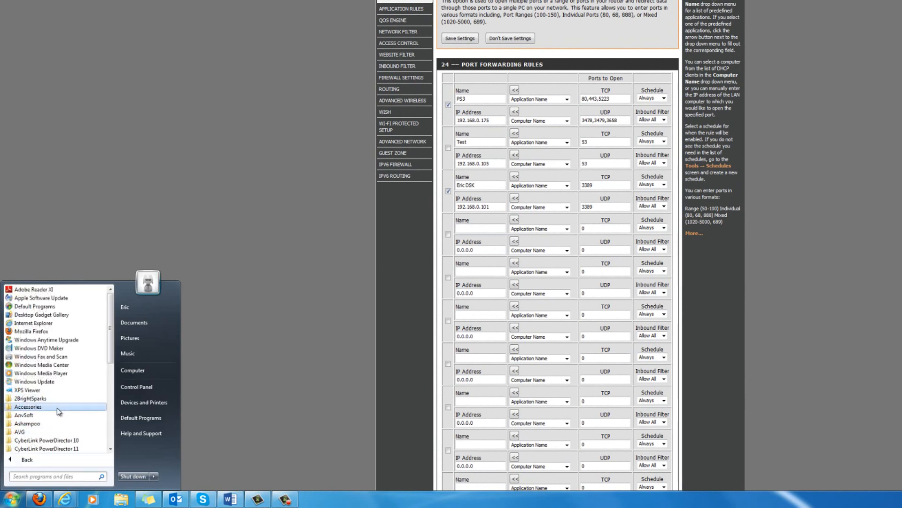
{"action": "left_click", "coordinate": [27, 407]}
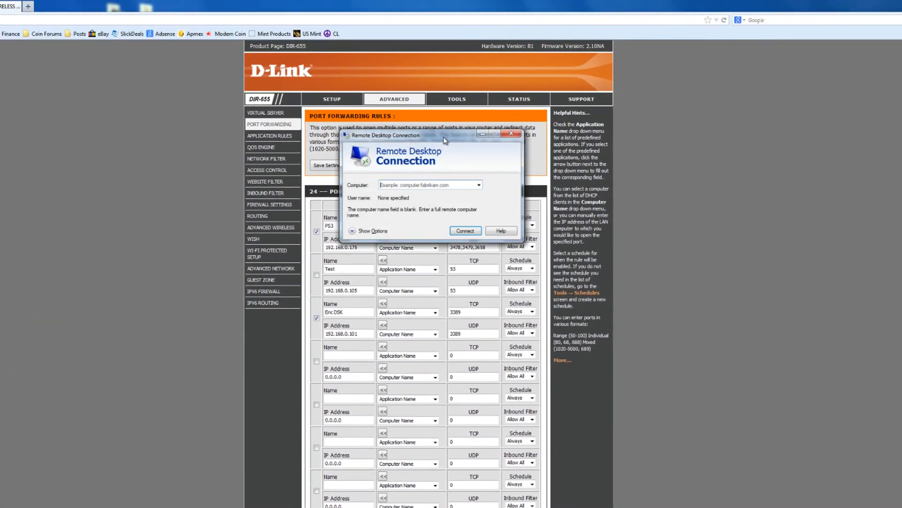
{"action": "left_click_drag", "start_coordinate": [386, 136], "coordinate": [230, 252]}
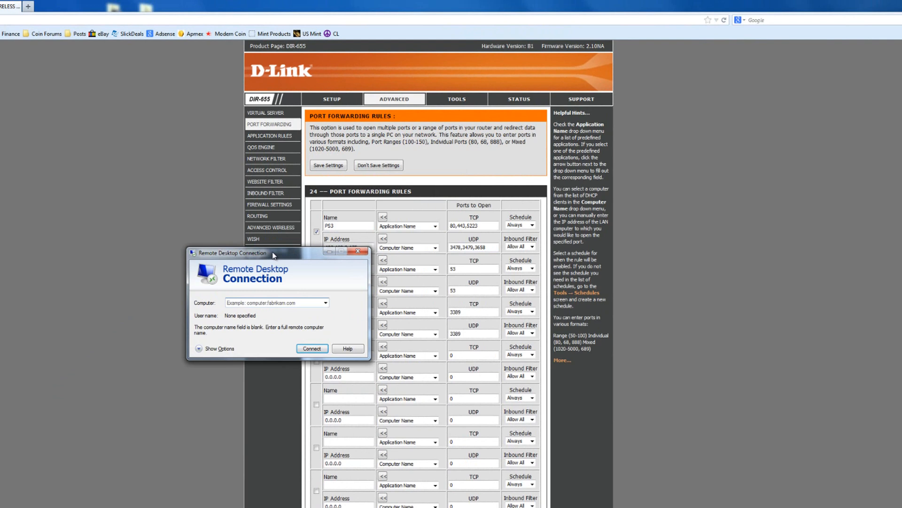
{"action": "mouse_move", "coordinate": [291, 261]}
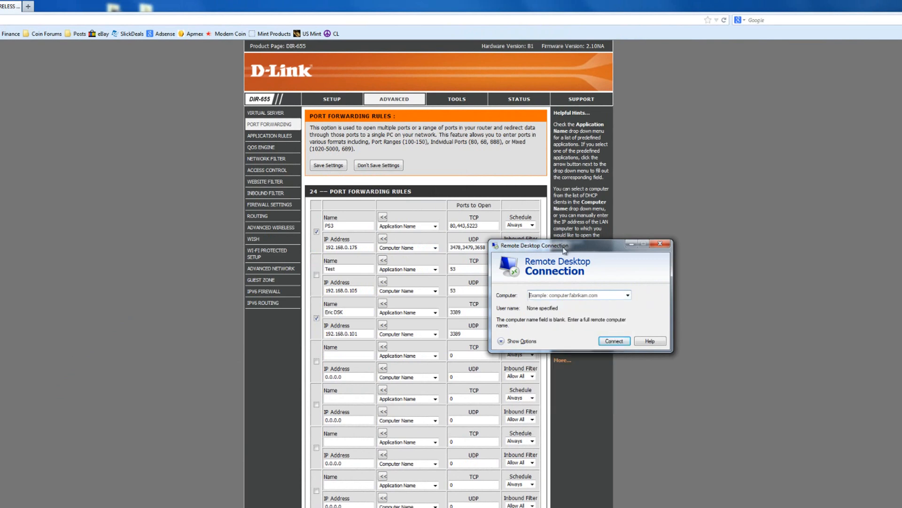
{"action": "left_click_drag", "start_coordinate": [550, 245], "coordinate": [488, 239]}
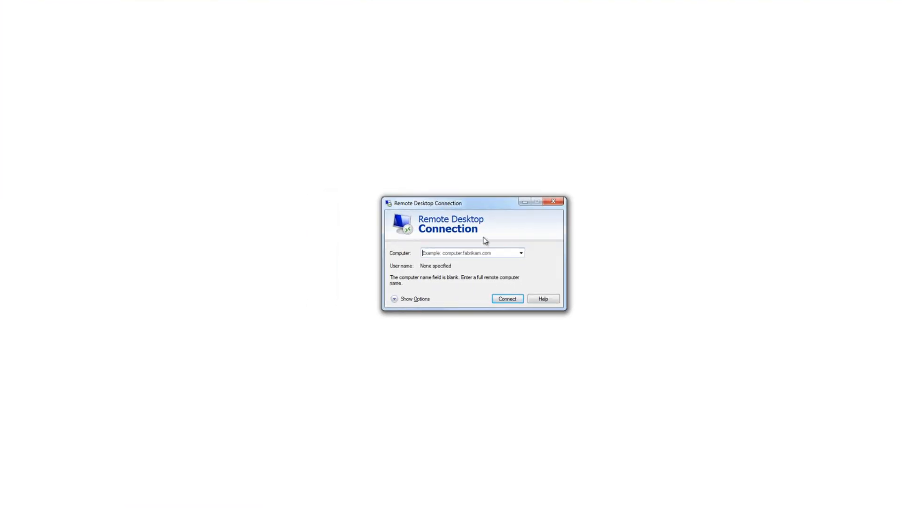
- Enter the other PC's computer name in the Computer box
{"action": "left_click", "coordinate": [466, 252]}
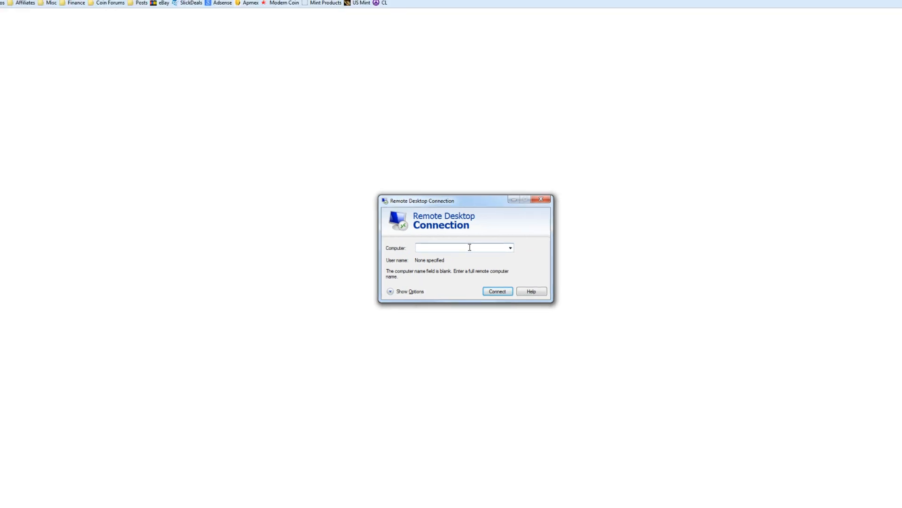
{"action": "type", "text": "Sheely-PC"}
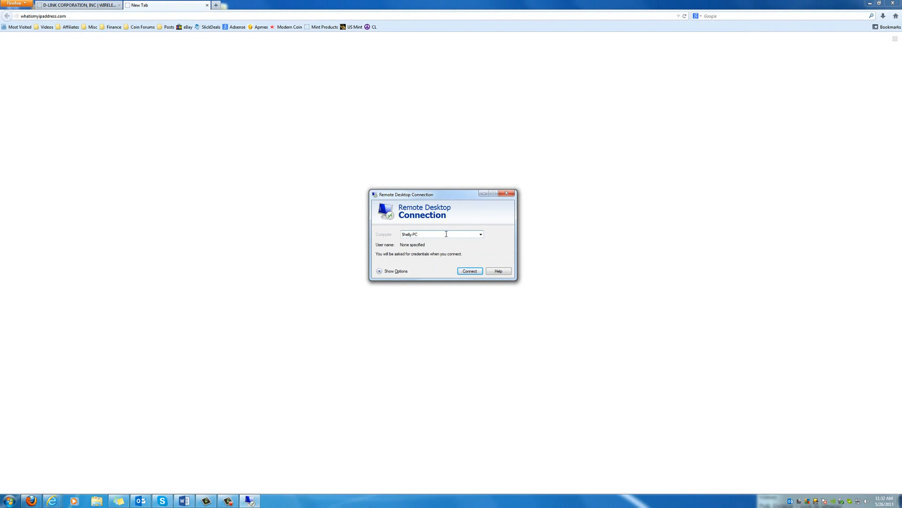
- Connect as Shelly, tick 'Don't ask me again' and accept the unverified certificate
{"action": "left_click", "coordinate": [470, 271]}
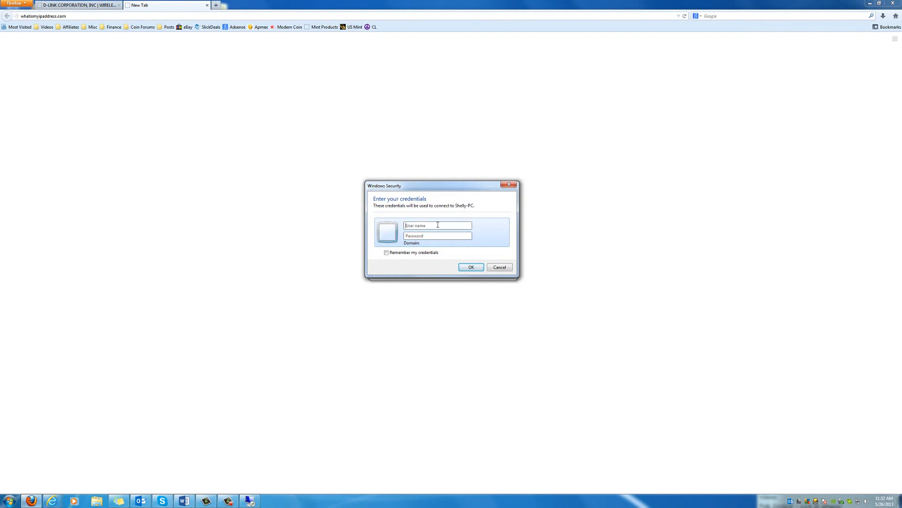
{"action": "type", "text": "Shelly"}
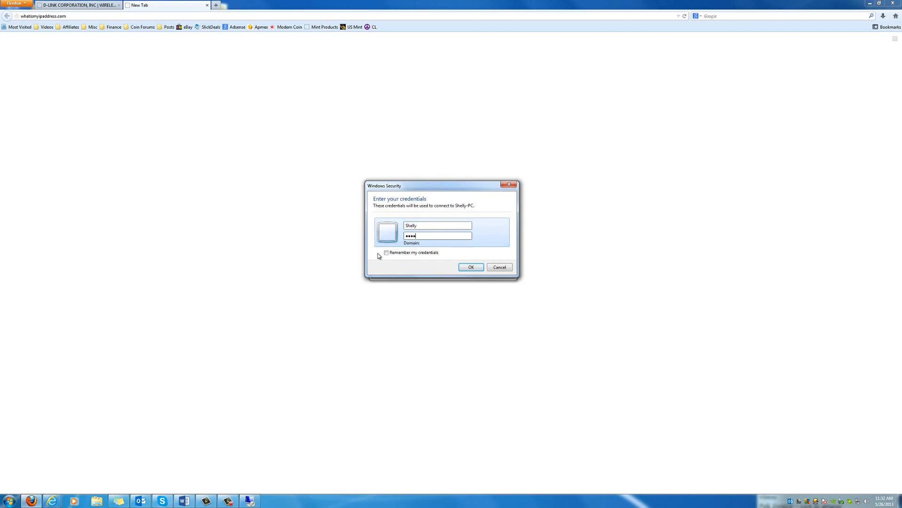
{"action": "mouse_move", "coordinate": [424, 260]}
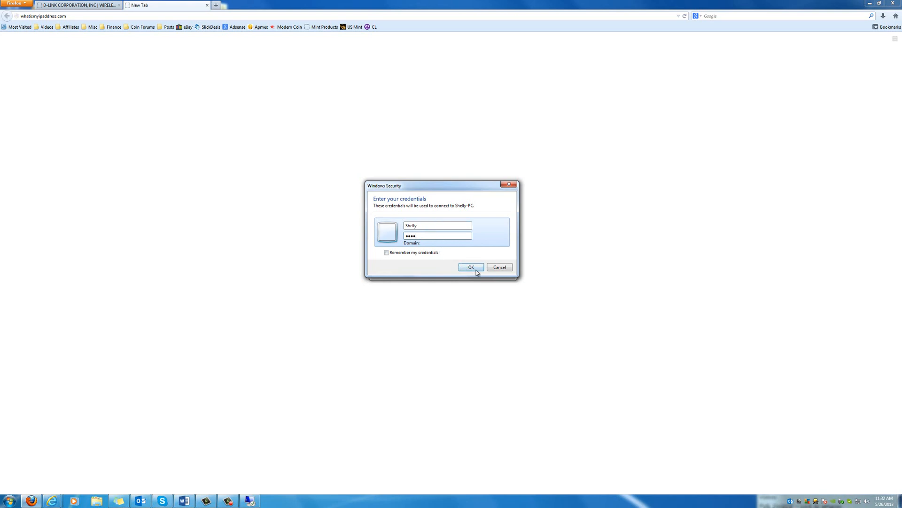
{"action": "left_click", "coordinate": [471, 266]}
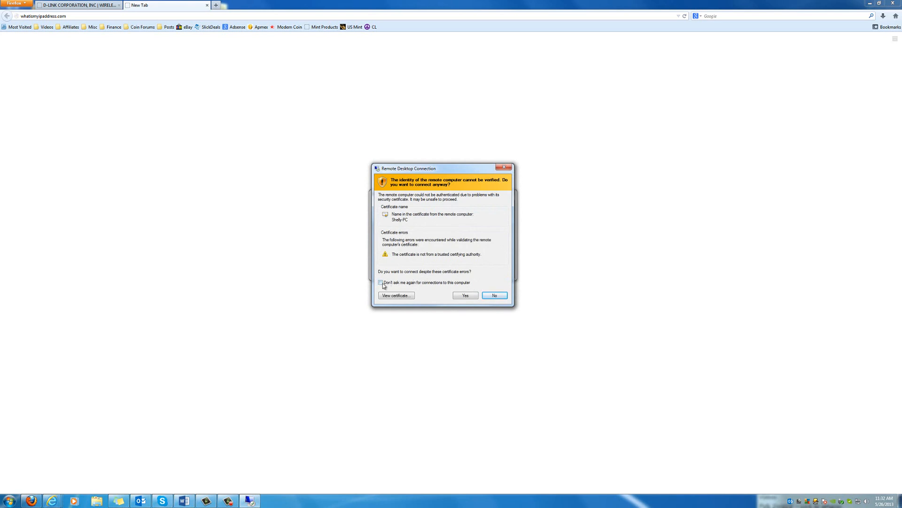
{"action": "left_click", "coordinate": [380, 282]}
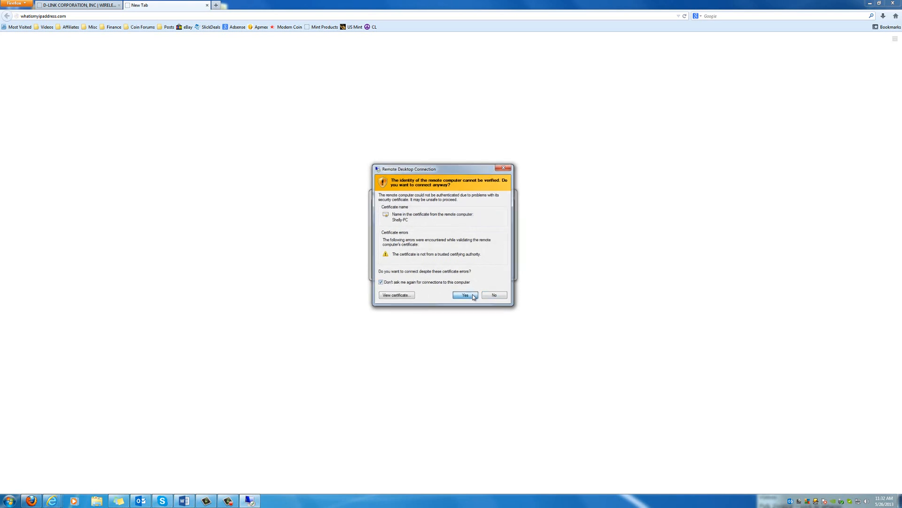
{"action": "left_click", "coordinate": [465, 294]}
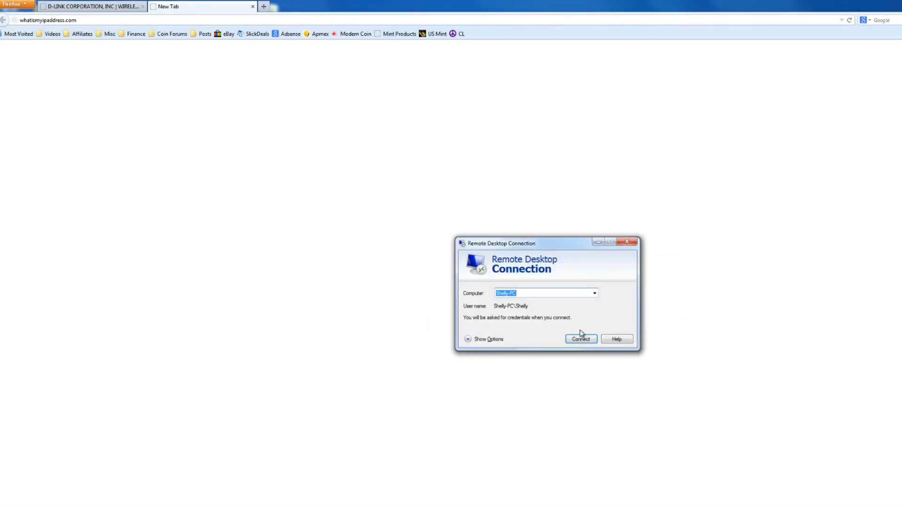
- Return to the router's port forwarding page and point out the 3389 TCP rule
{"action": "left_click_drag", "start_coordinate": [499, 242], "coordinate": [487, 236]}
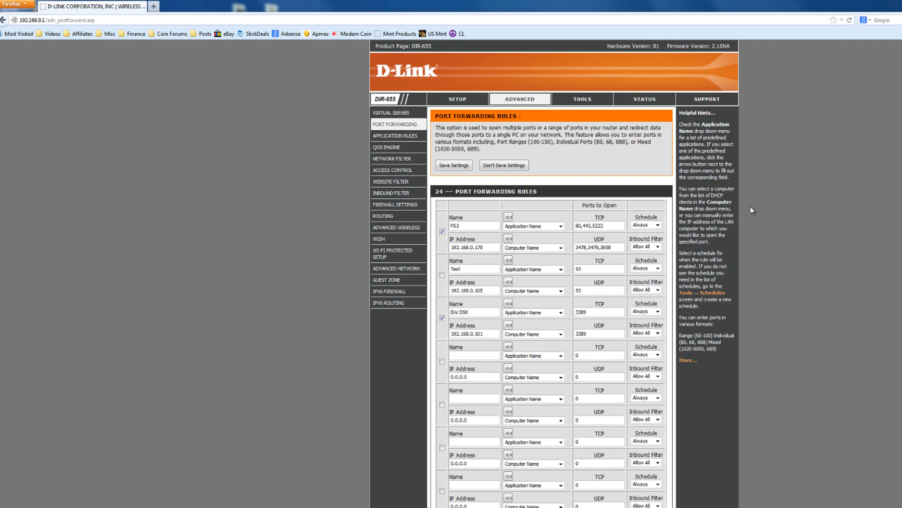
{"action": "mouse_move", "coordinate": [819, 214]}
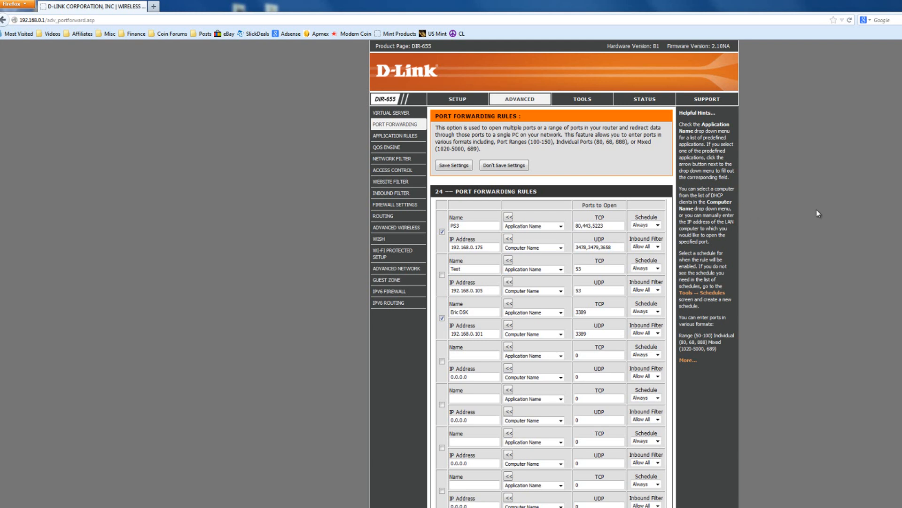
{"action": "left_click", "coordinate": [586, 312]}
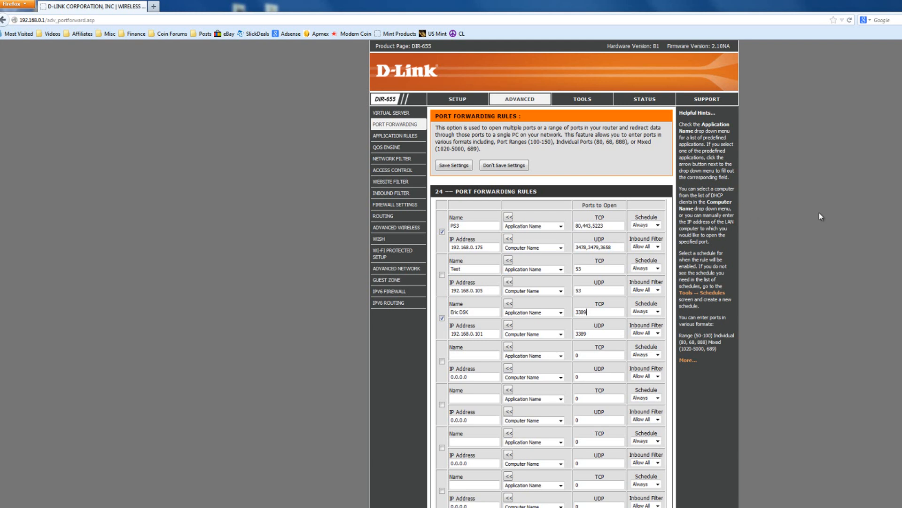
{"action": "mouse_move", "coordinate": [802, 161]}
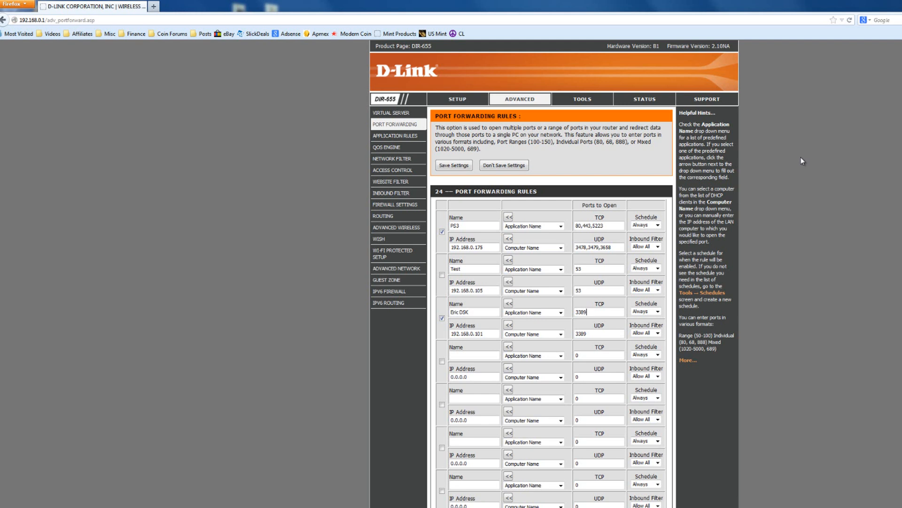
{"action": "mouse_move", "coordinate": [795, 159]}
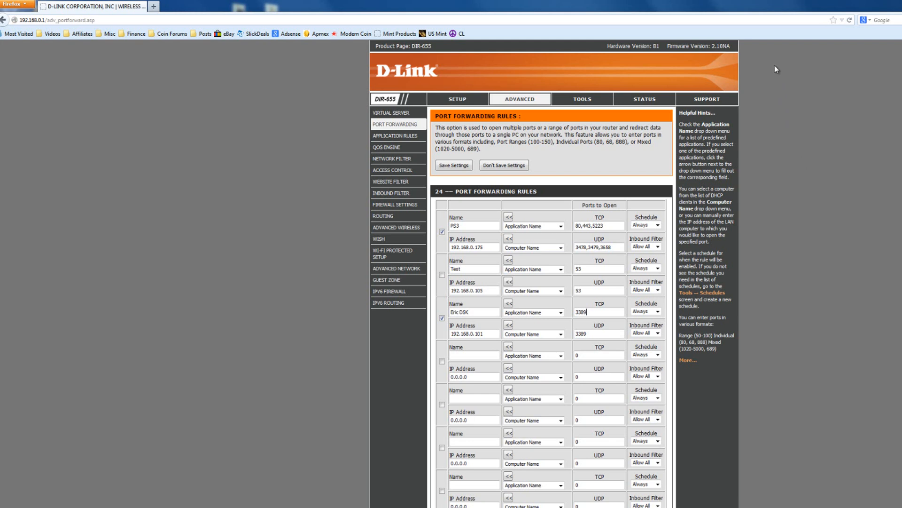
{"action": "mouse_move", "coordinate": [784, 34]}
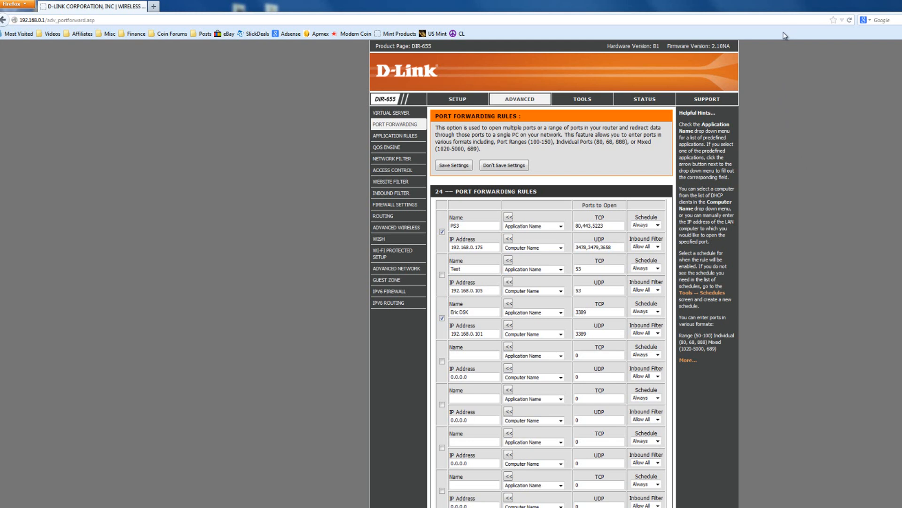